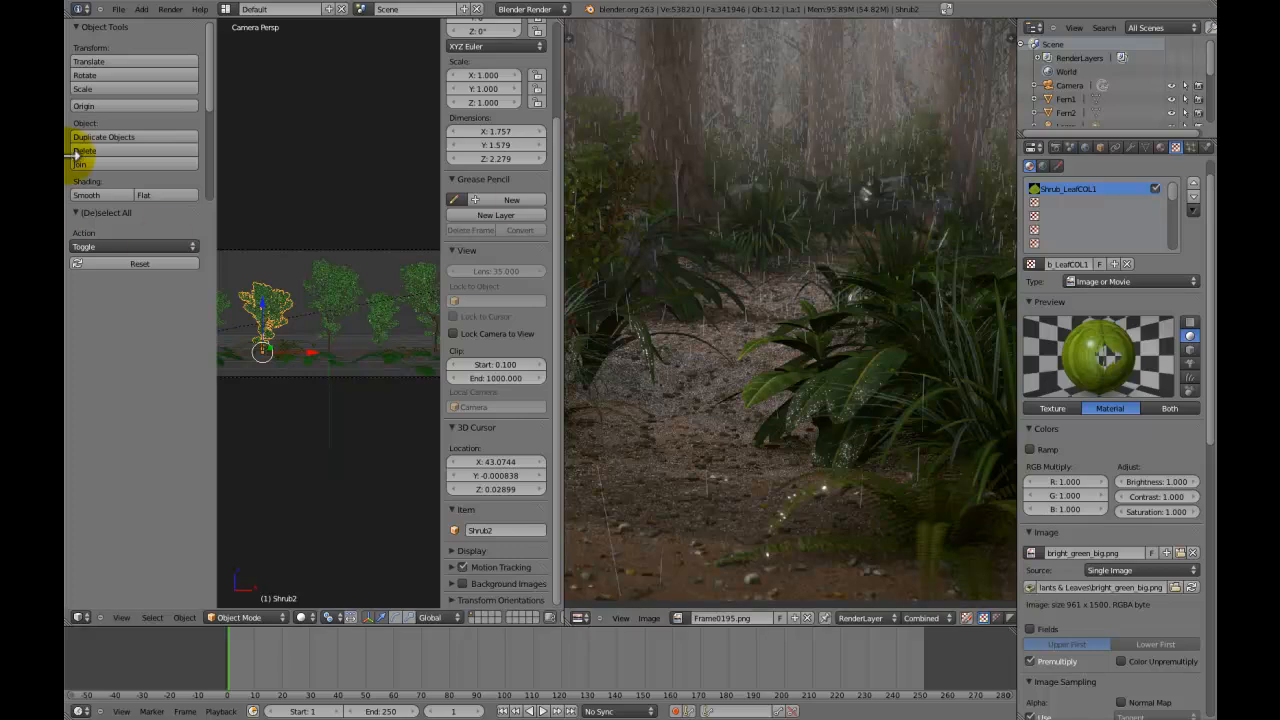
Maximize the Frame0195 rainy forest render to fill the workspace for close inspection
click(118, 9)
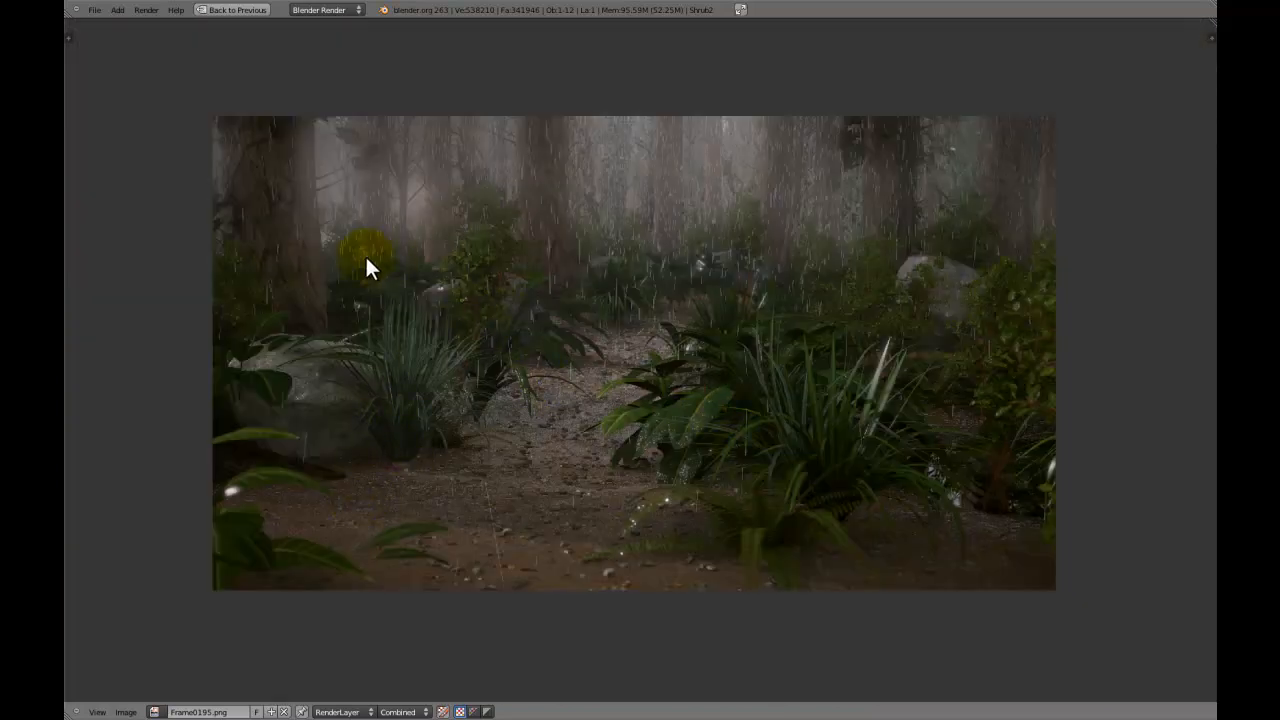
mouse_move(765, 358)
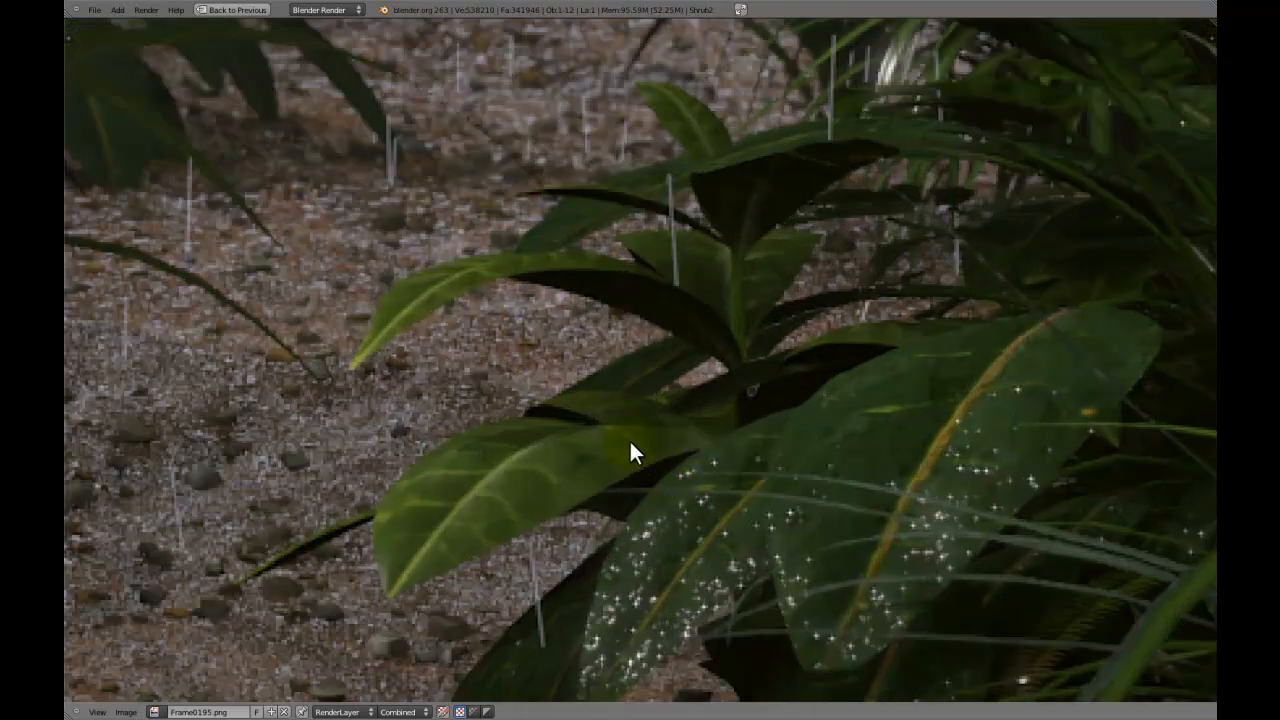
mouse_move(730, 335)
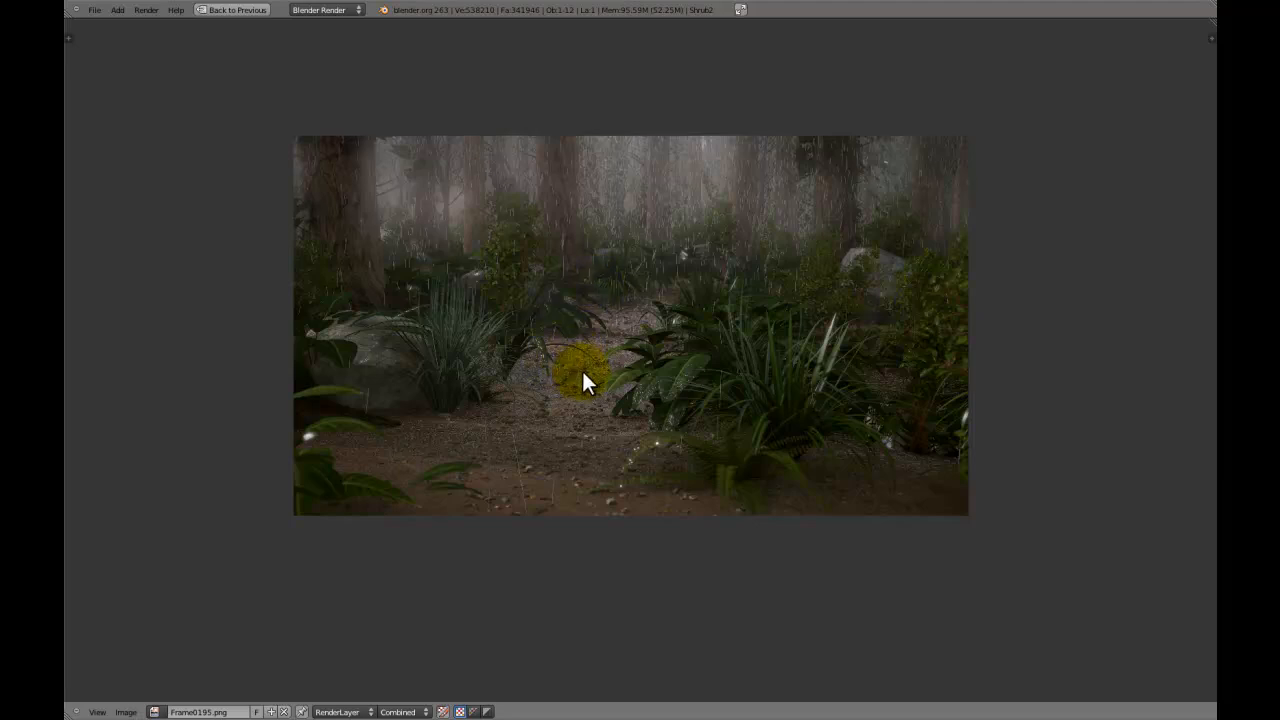
Return from the render to an empty scene with the cursor centered and show the Mesh shapes
click(232, 9)
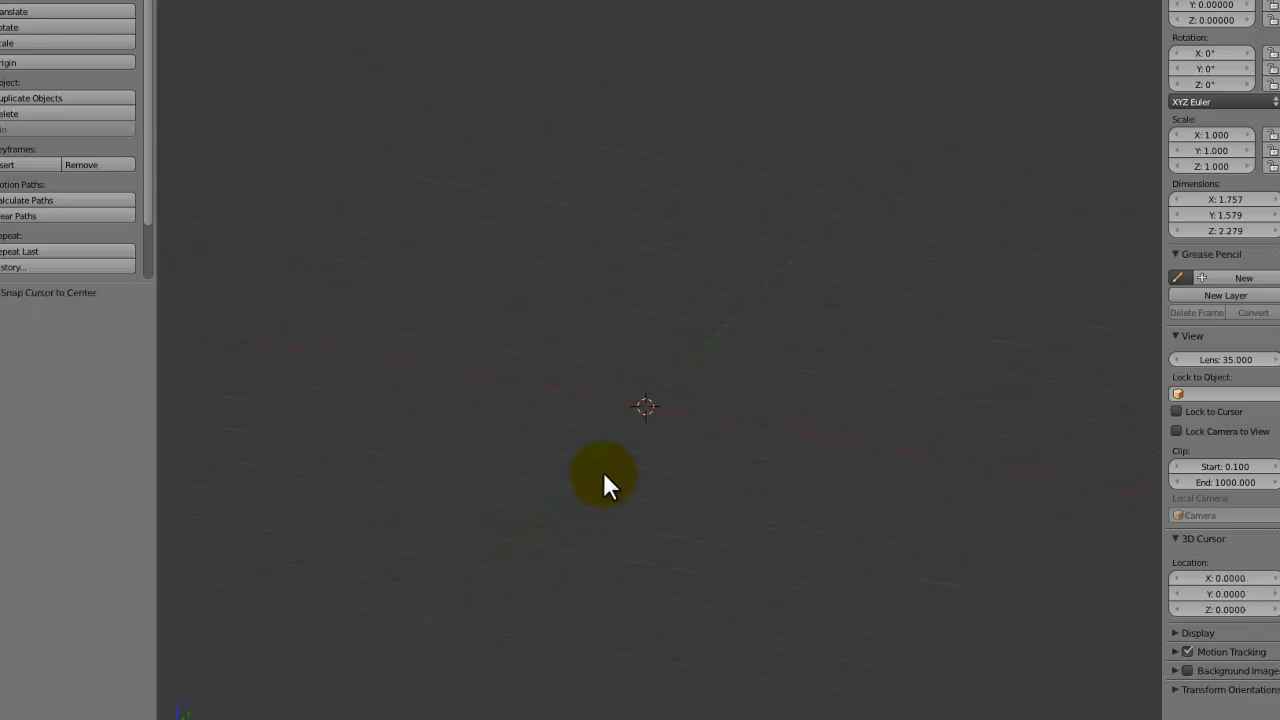
click(605, 480)
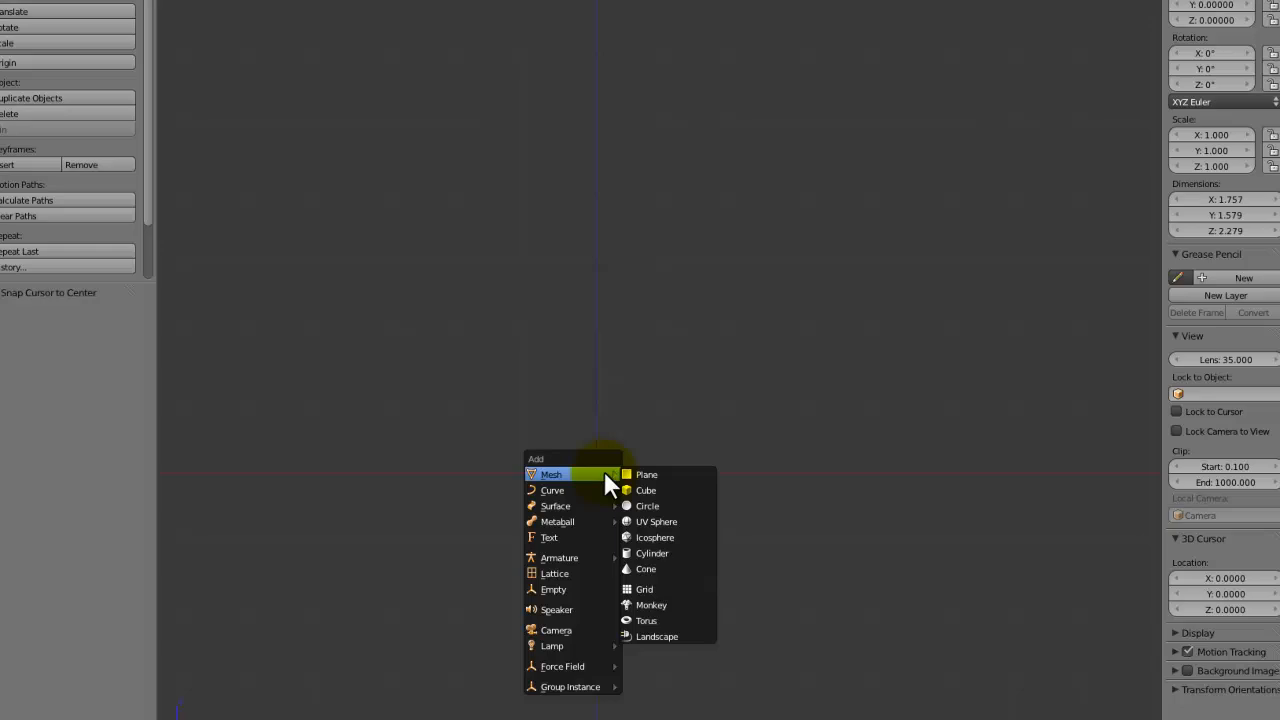
mouse_move(490, 693)
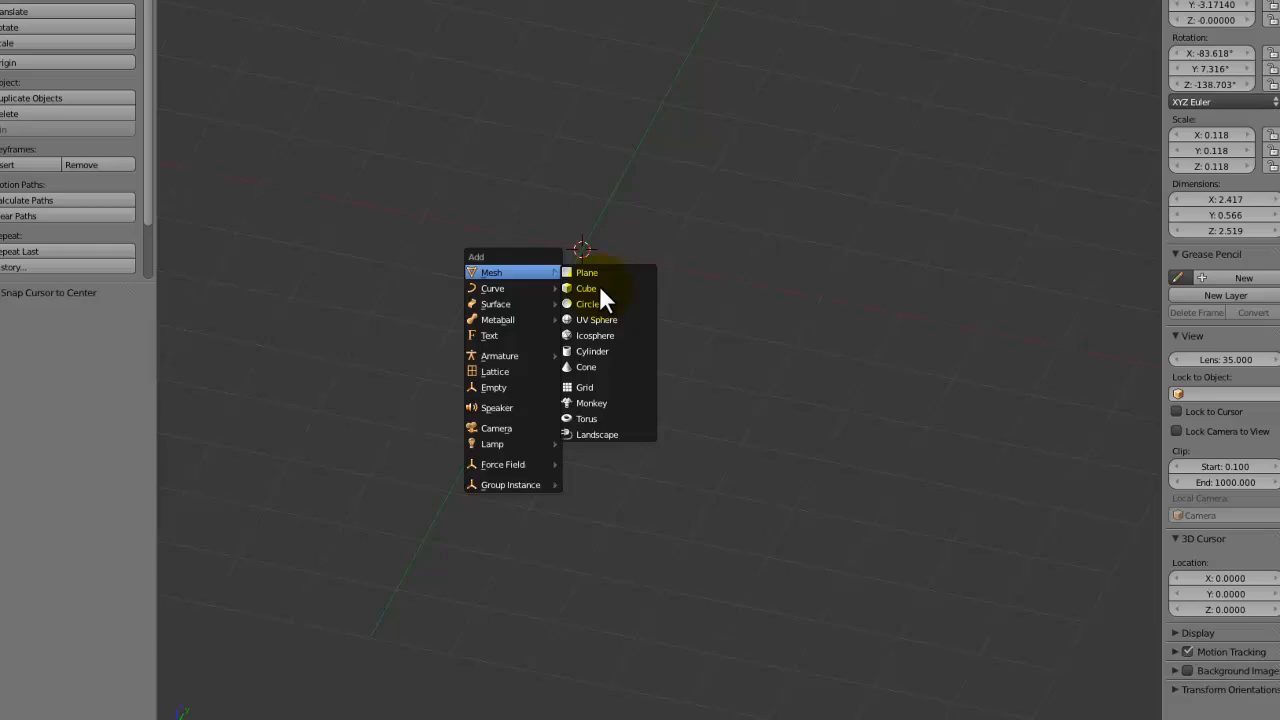
Add a five-vertex cylinder, enter Edit Mode and orbit to view it in 3D
click(592, 351)
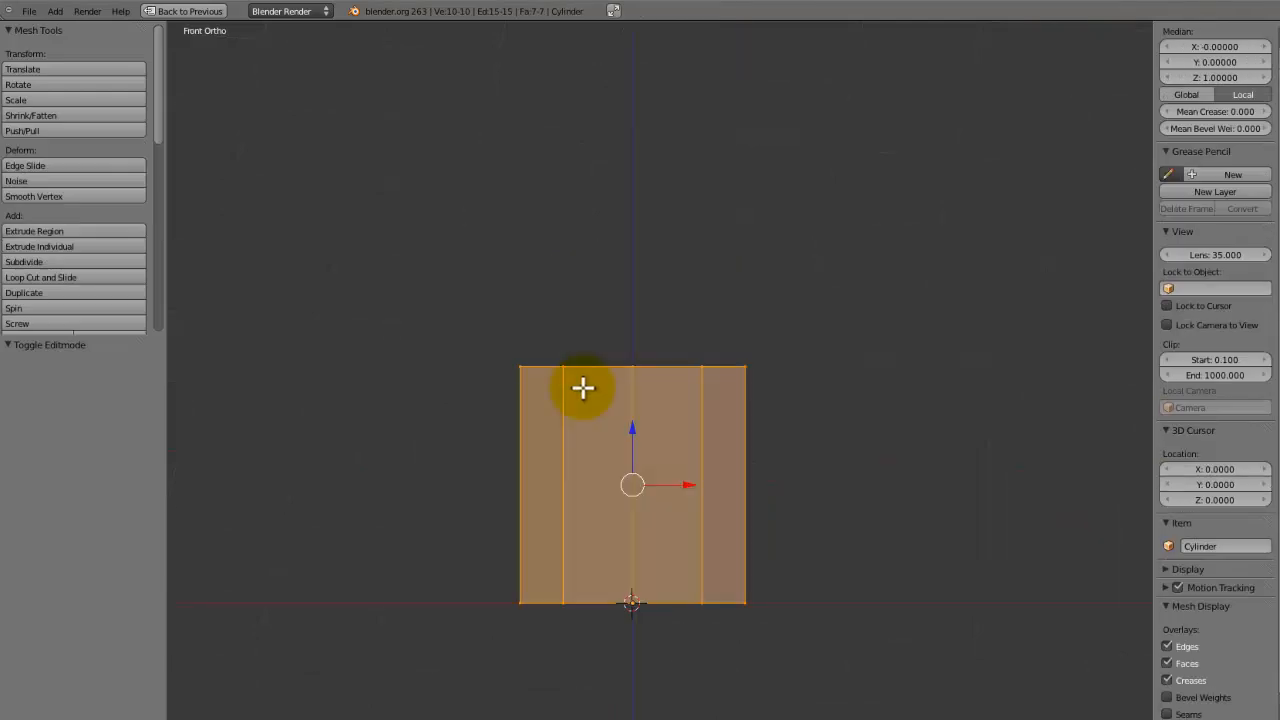
mouse_move(692, 565)
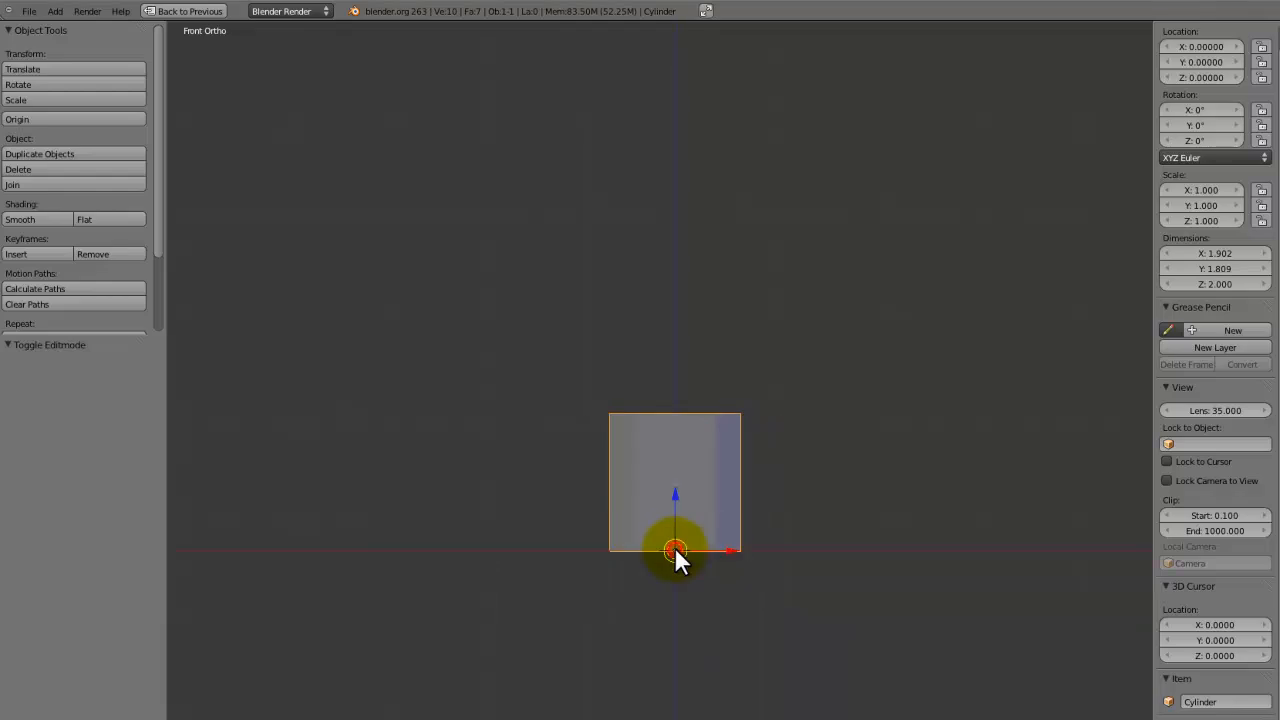
key(Tab)
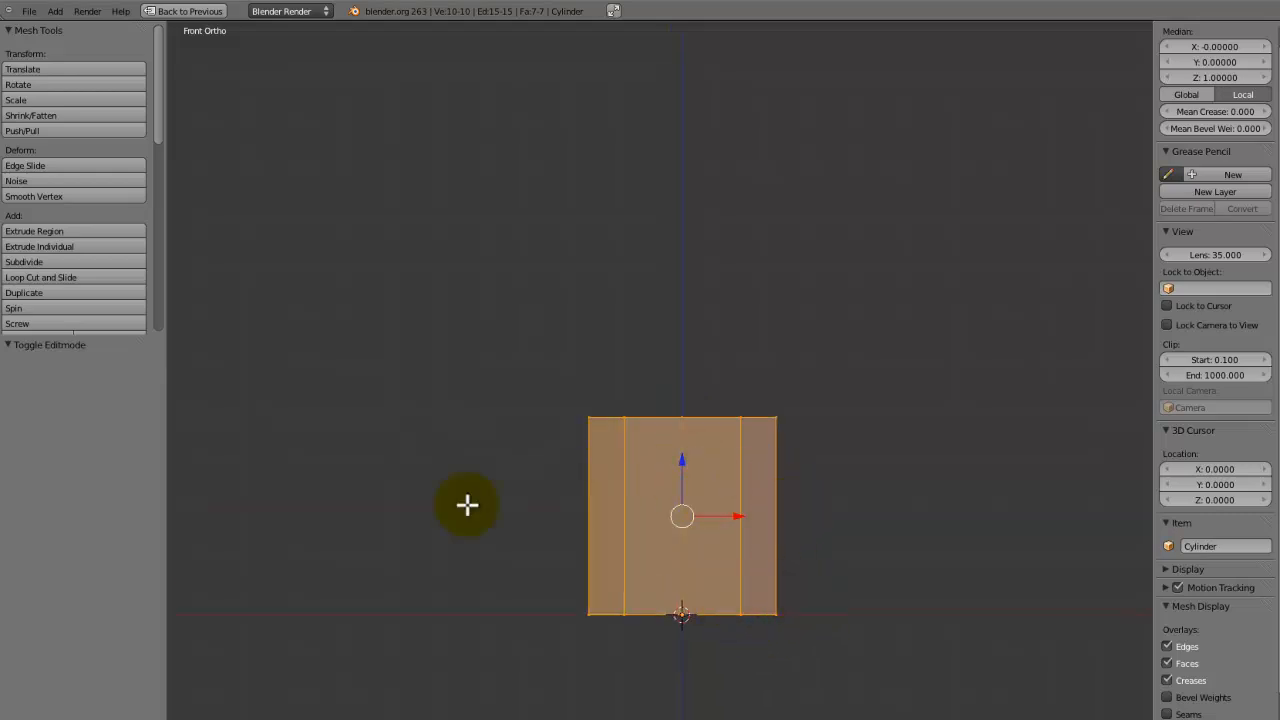
mouse_move(818, 448)
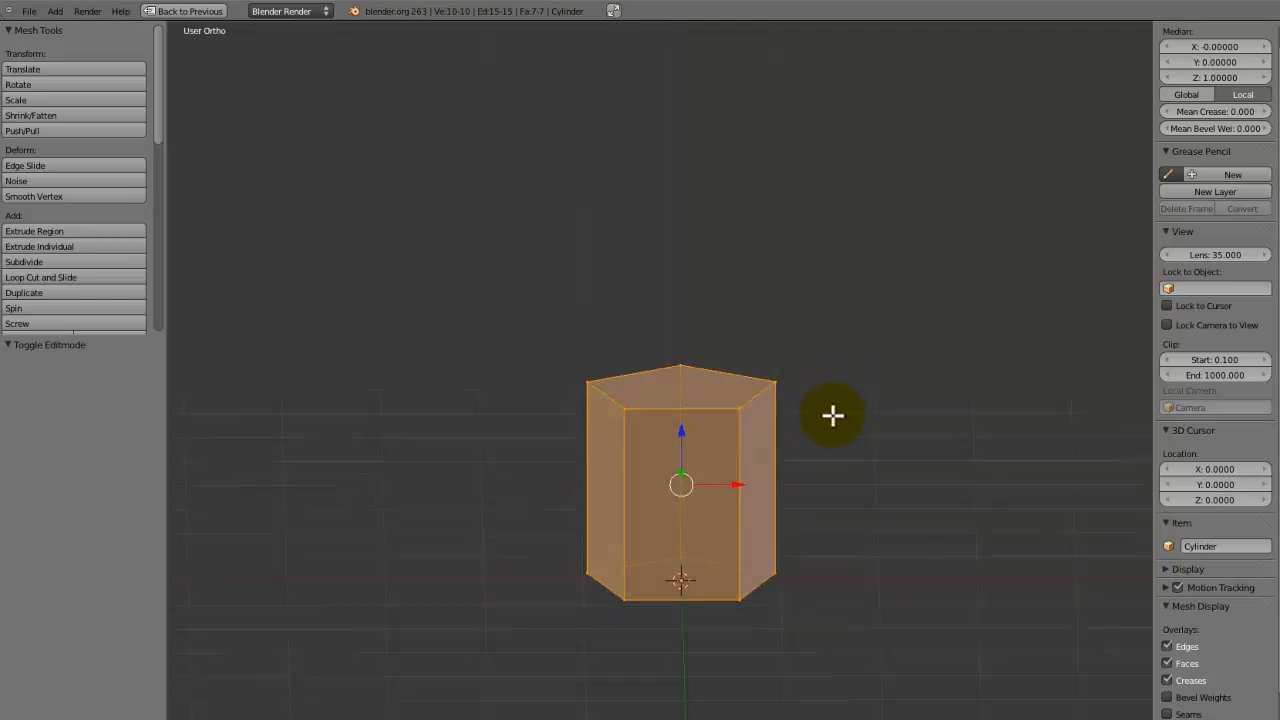
drag(833, 416, 828, 453)
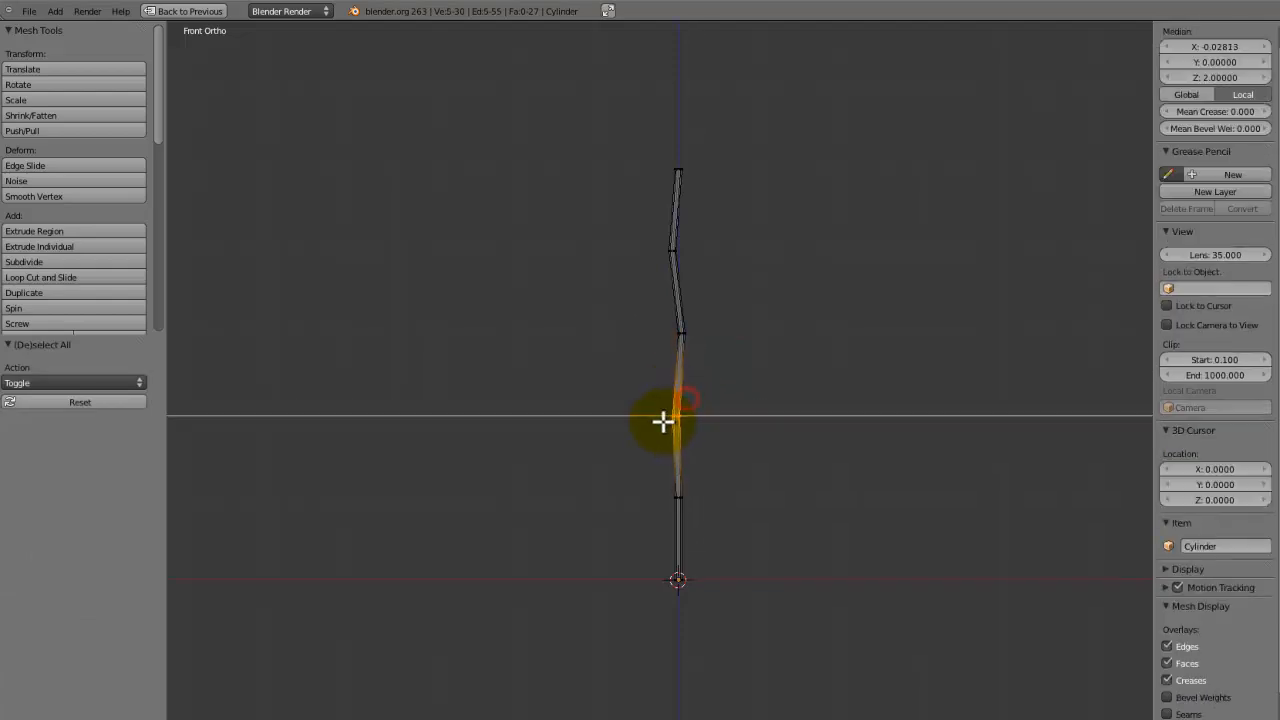
Bend a section of the 5-unit stalk sideways to give it a slight curve
drag(665, 420, 680, 500)
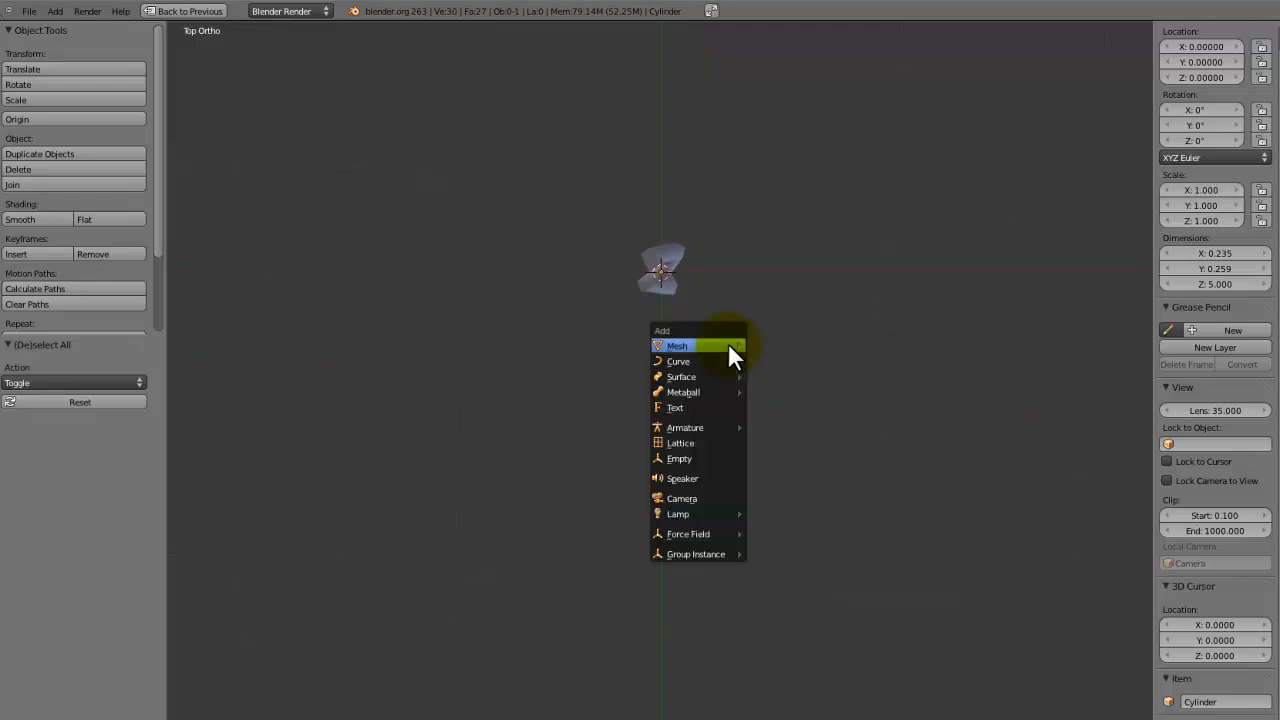
Add a plane and shape it into a pointed leaf using proportional editing
click(677, 345)
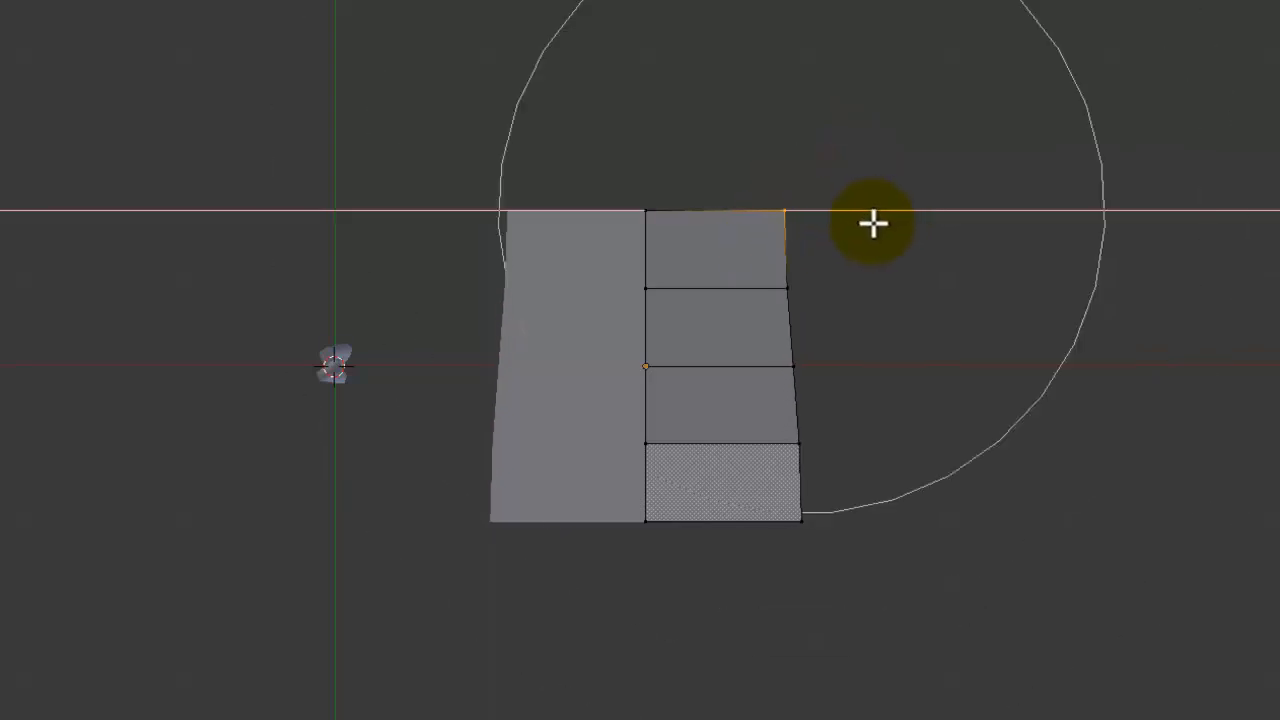
drag(873, 223, 778, 213)
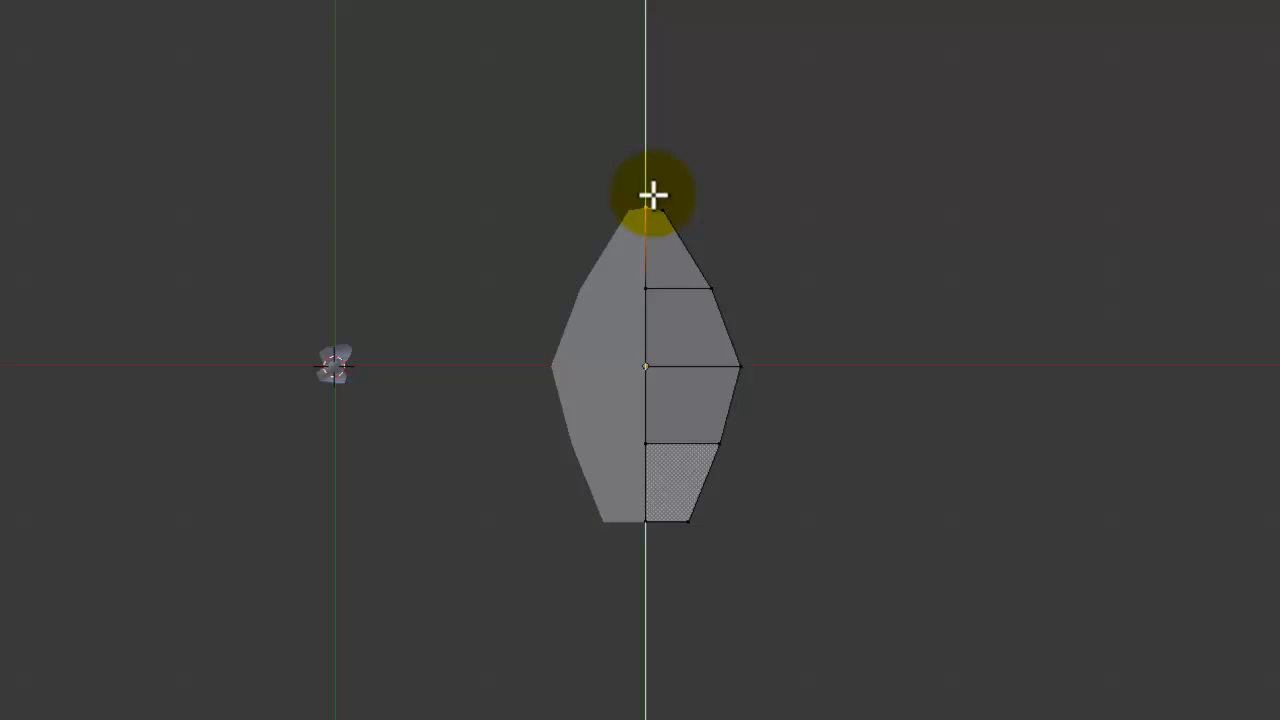
mouse_move(693, 493)
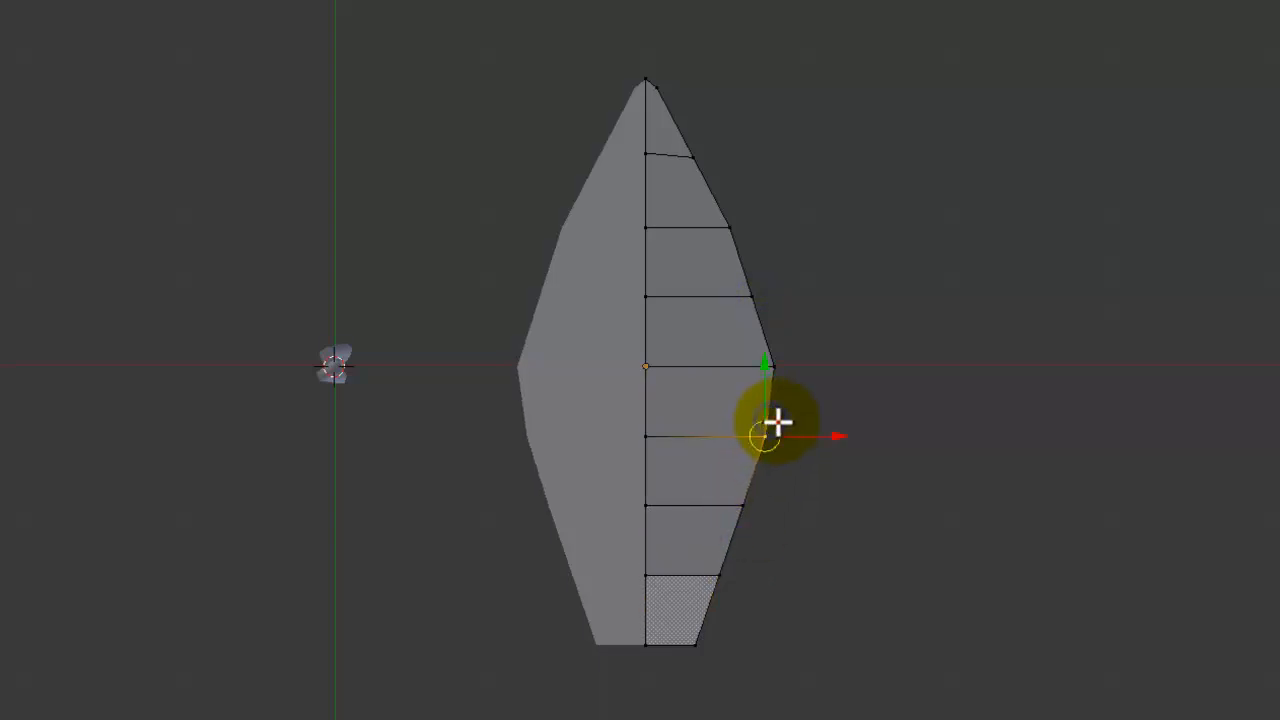
drag(770, 420, 765, 477)
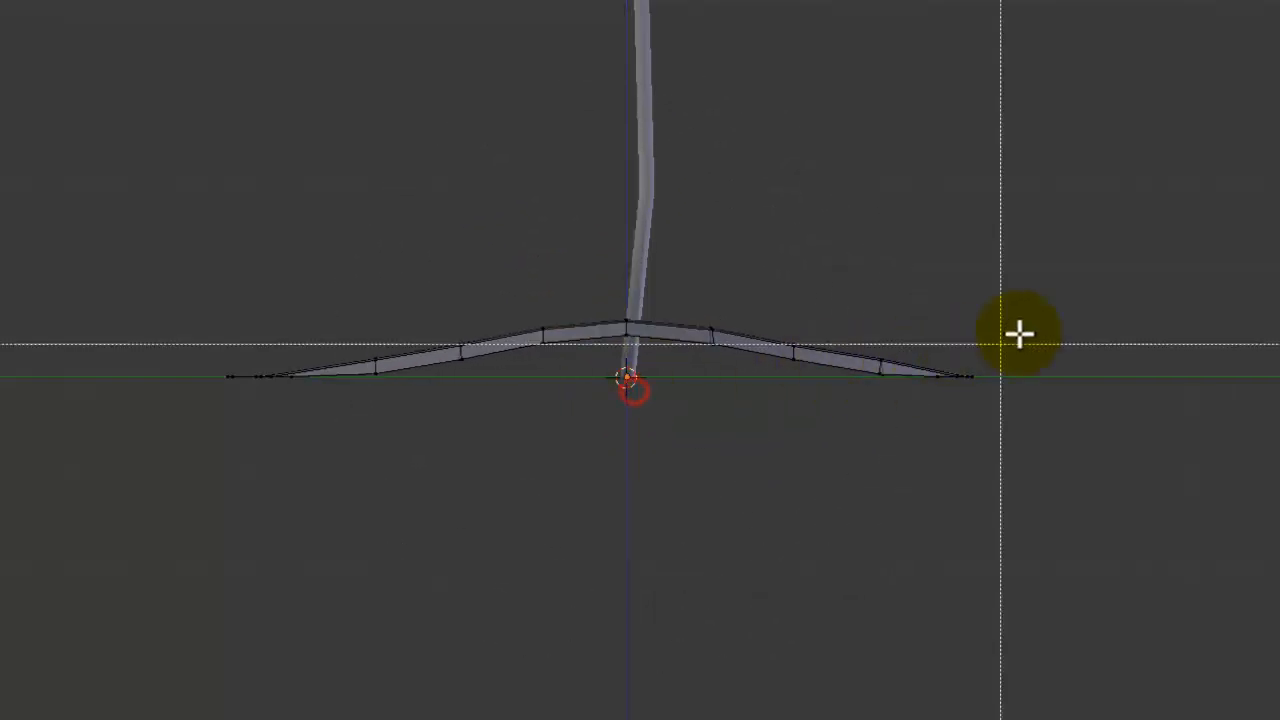
Drag the leaf's outer vertices down so both tips droop to the ground
drag(1020, 333, 917, 475)
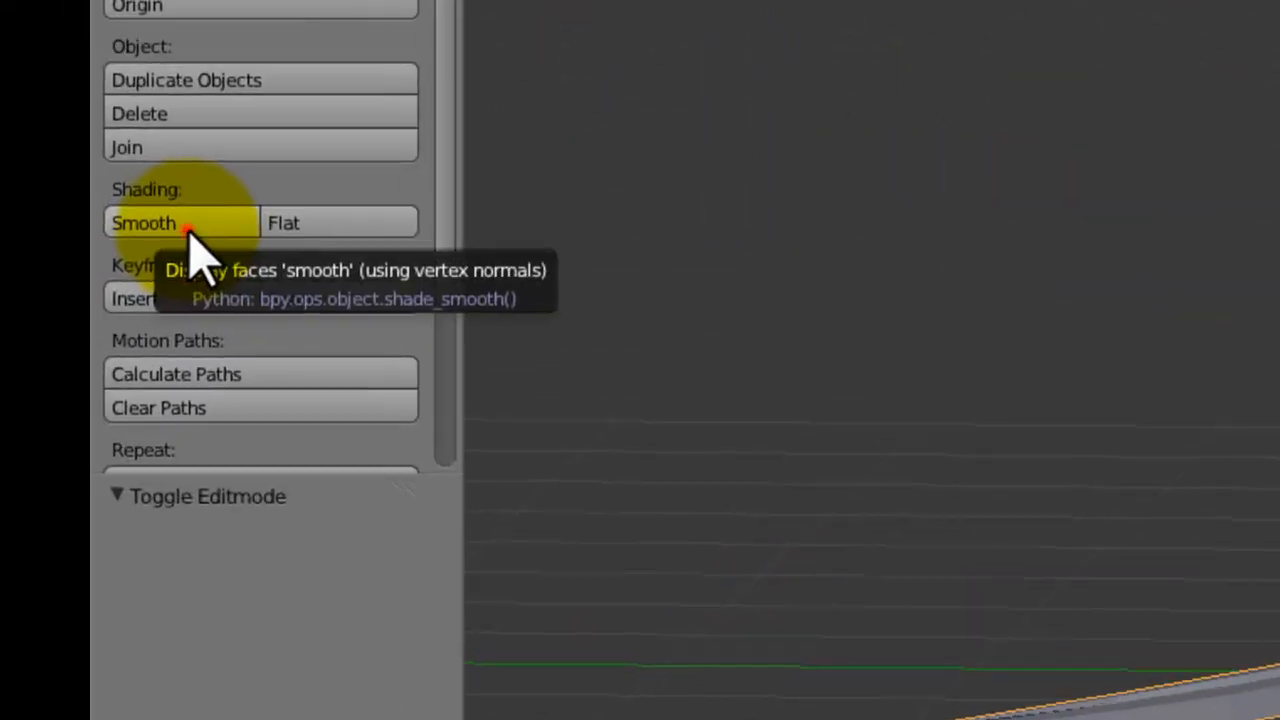
Show the Cylinder stem's Modifiers tab, which has no modifiers yet
click(143, 222)
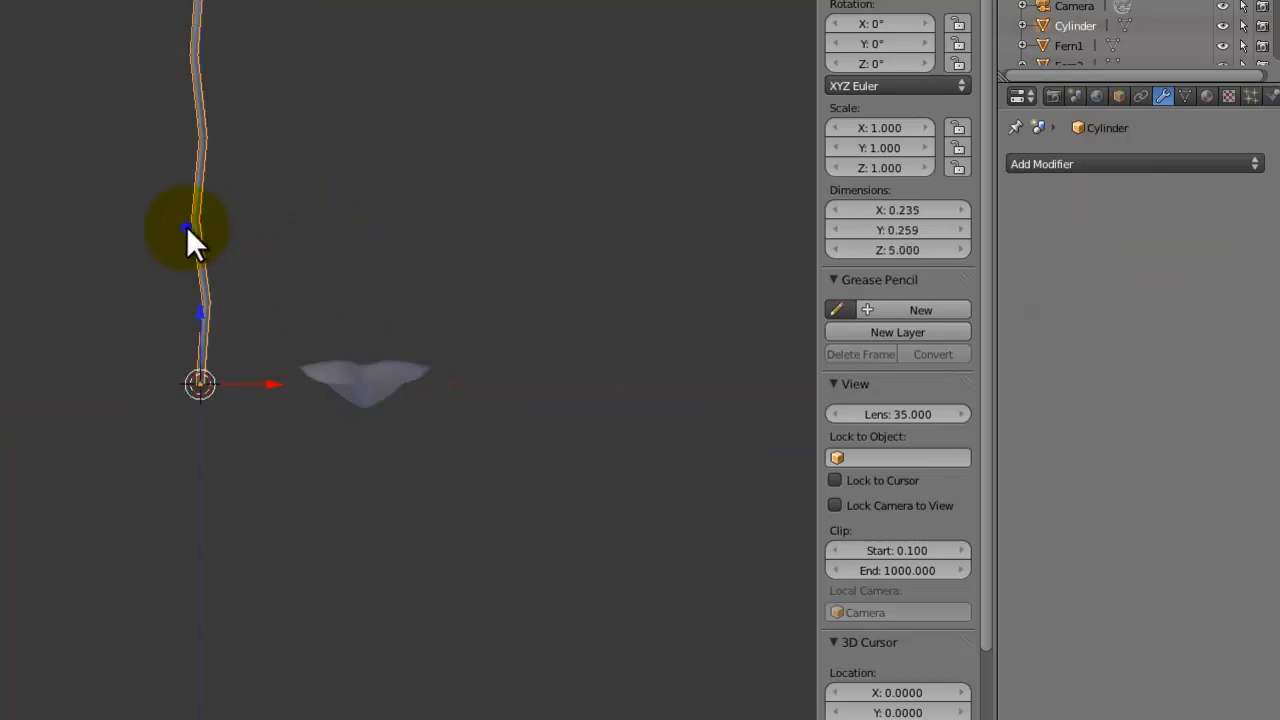
Select the leaf plane in the material settings and enlarge the view of it
click(1206, 96)
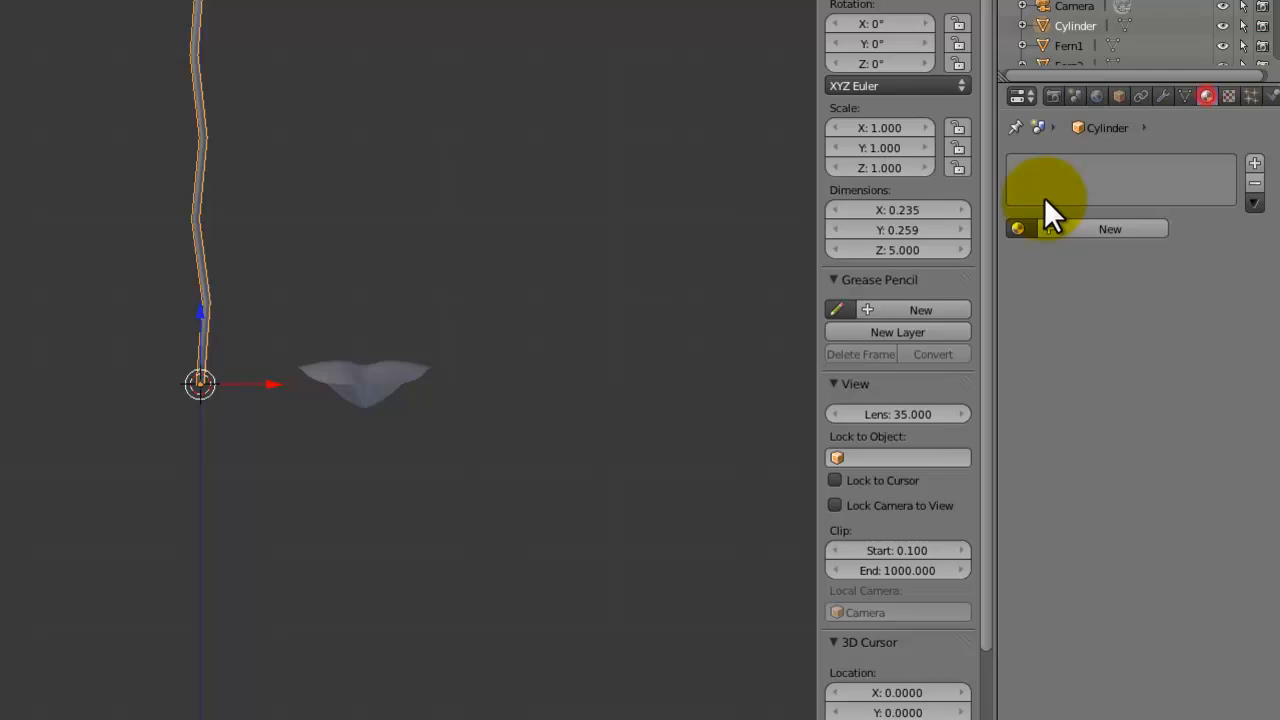
click(1109, 229)
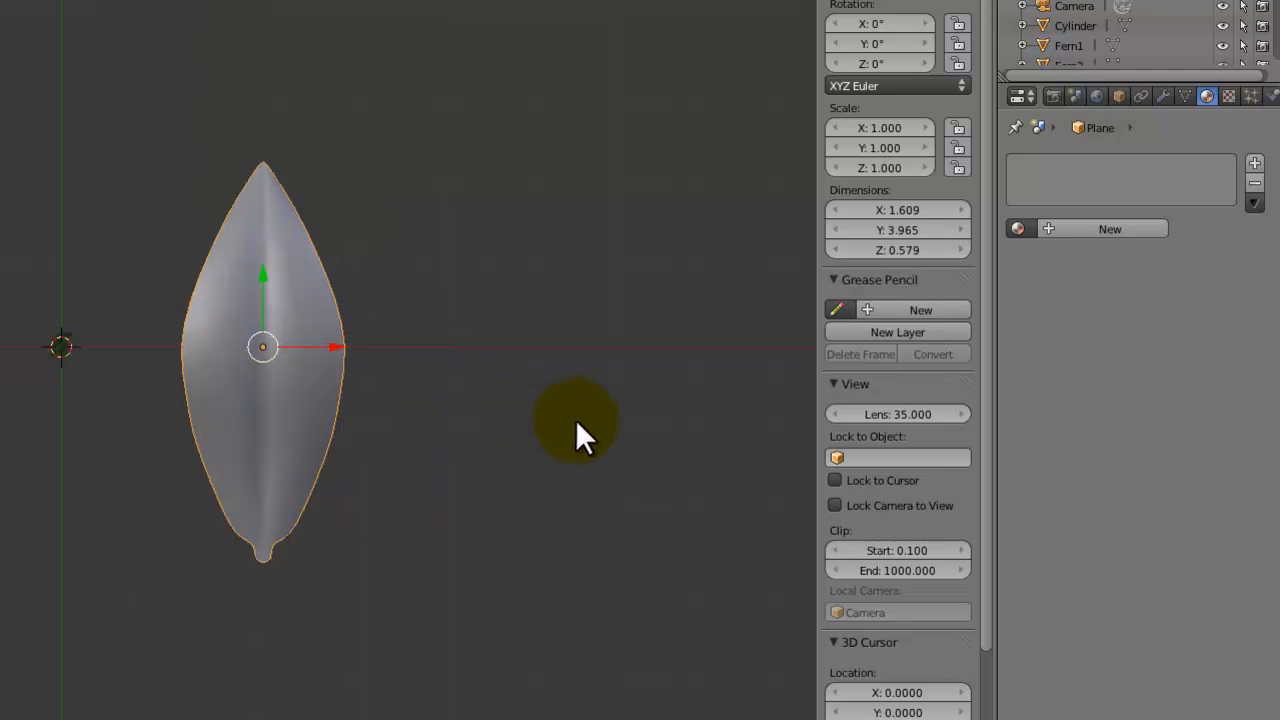
drag(575, 420, 355, 665)
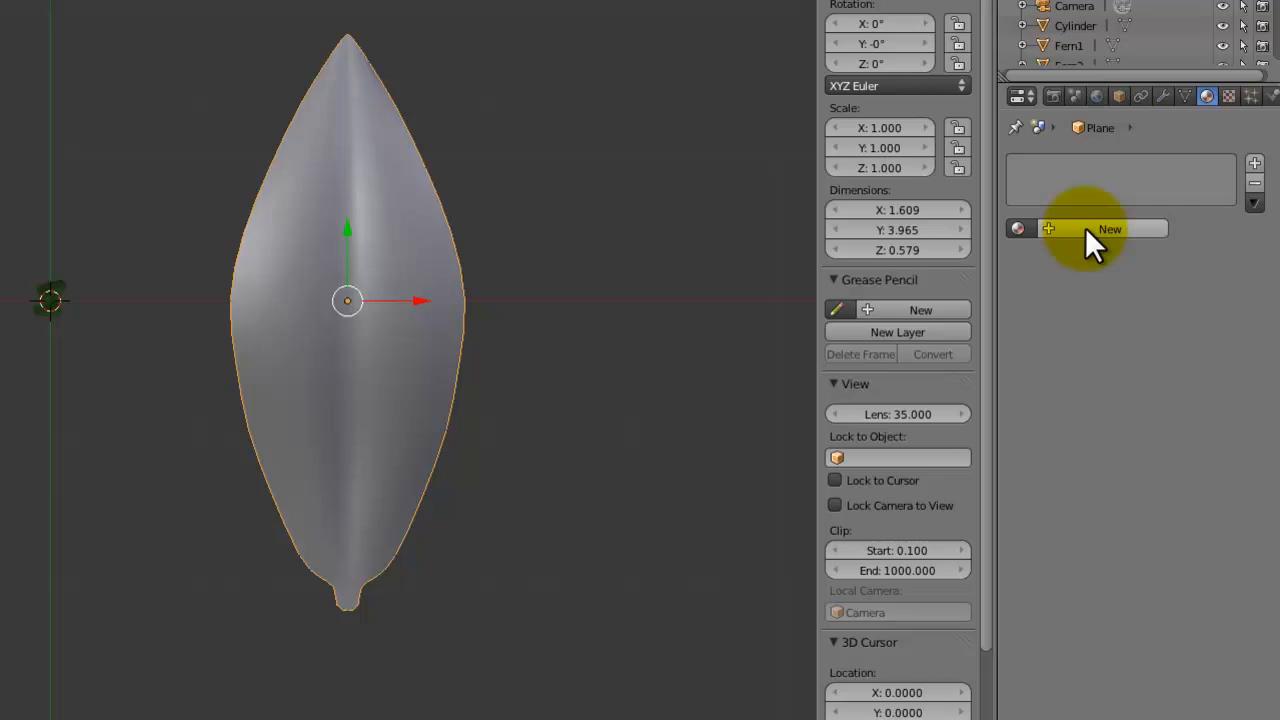
Create a new material named BigLeaf2 and assign it to the leaf
click(1109, 229)
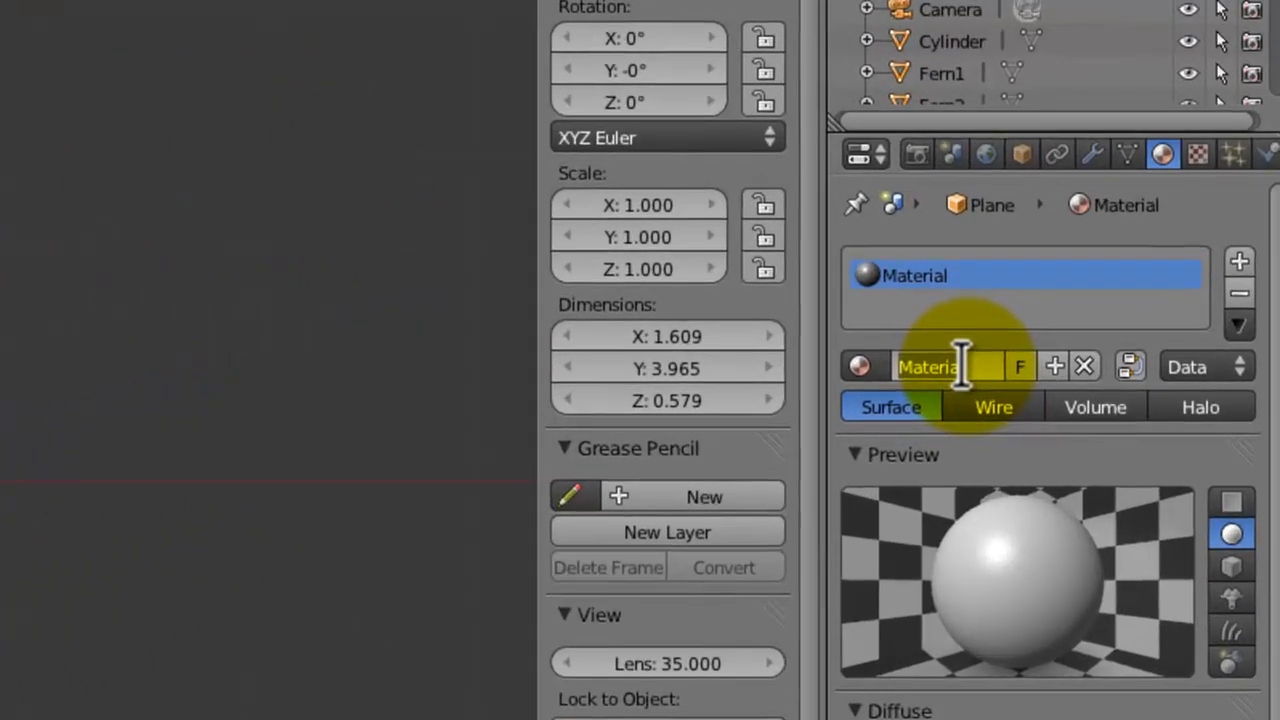
text(Leaf2)
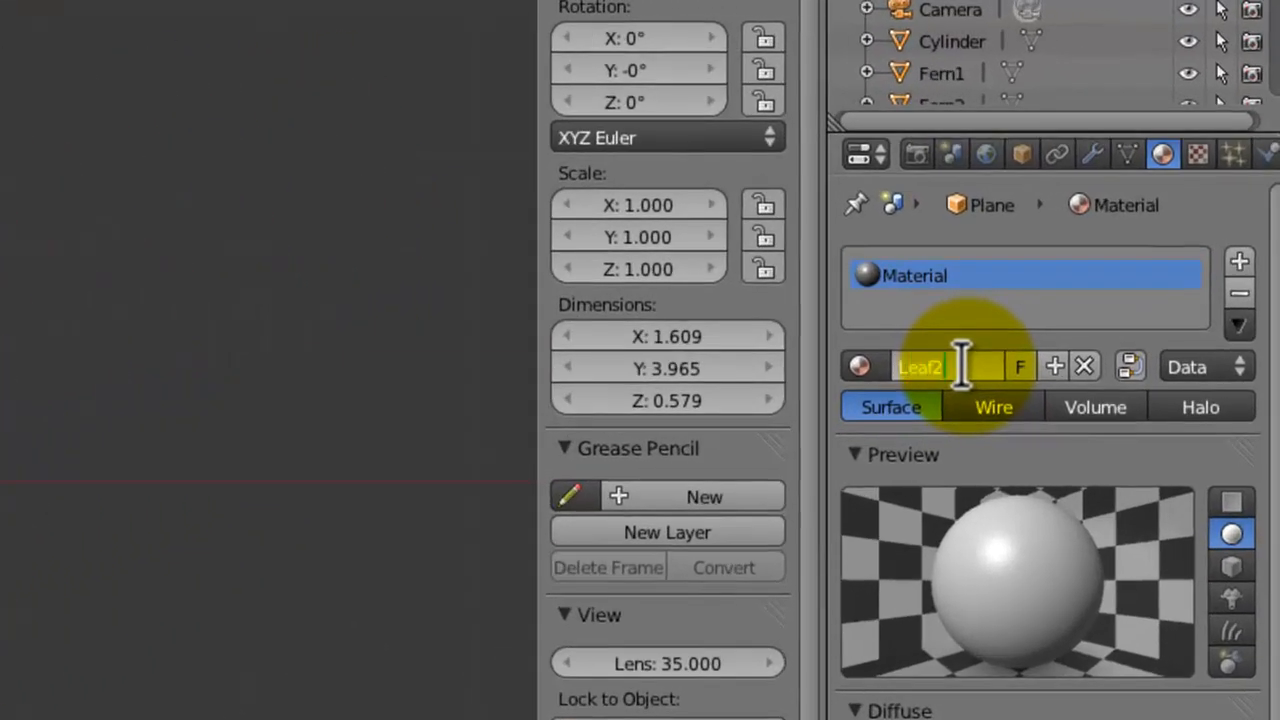
click(858, 366)
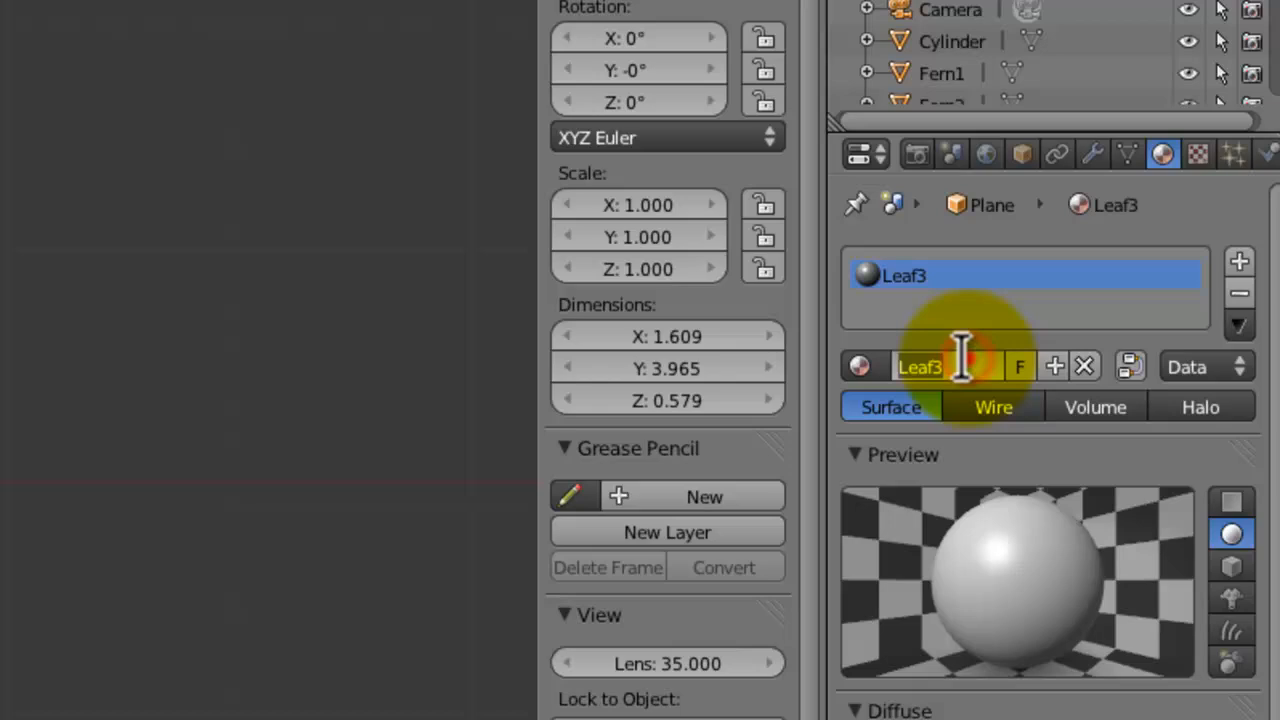
text(Big)
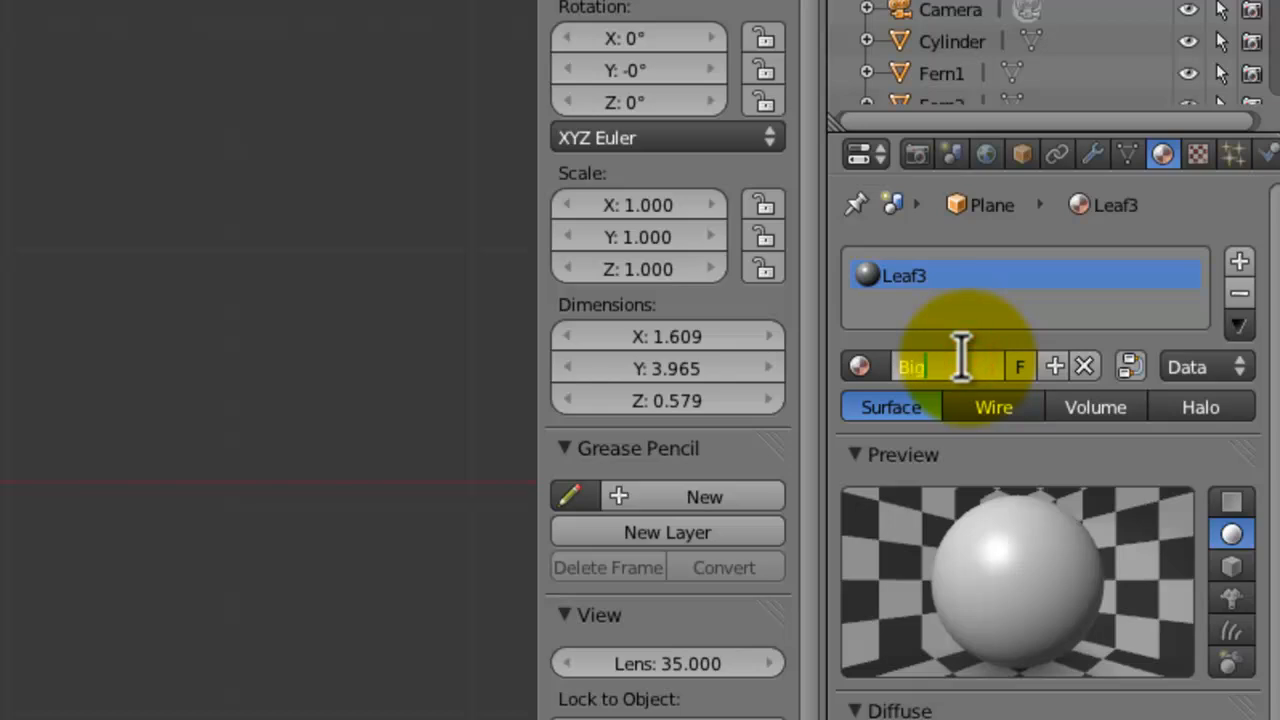
text(Lea)
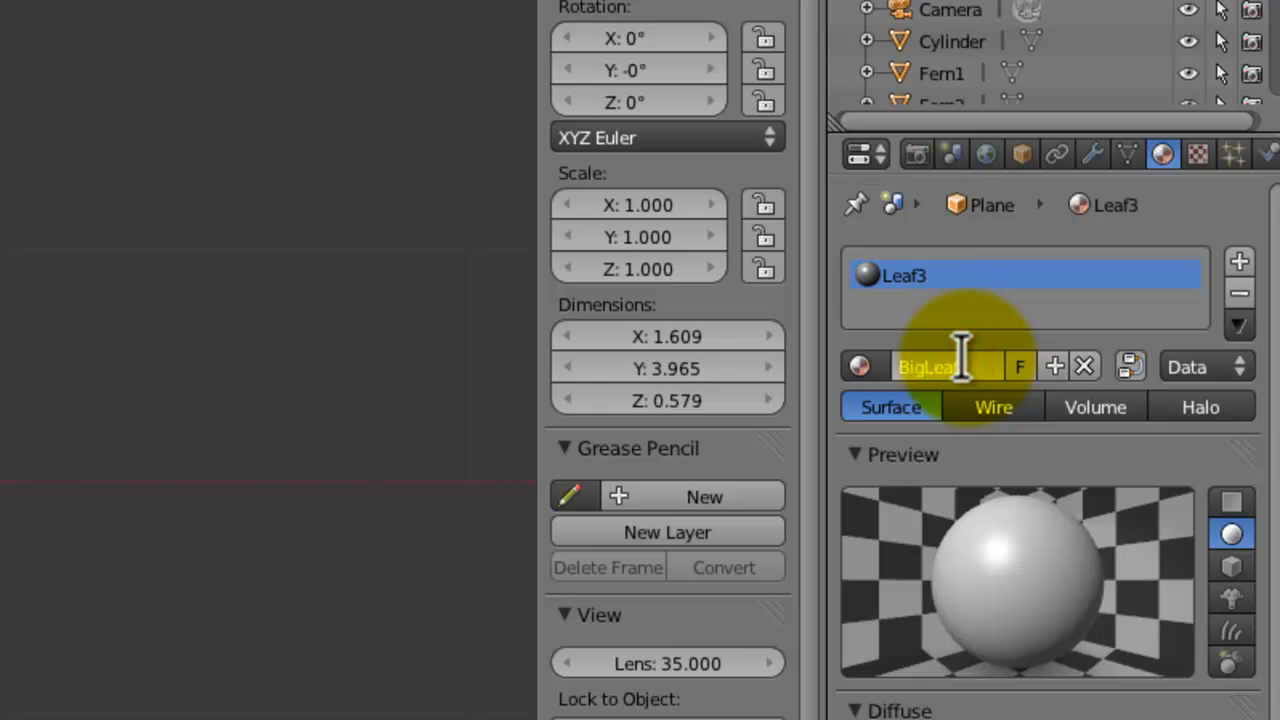
click(858, 366)
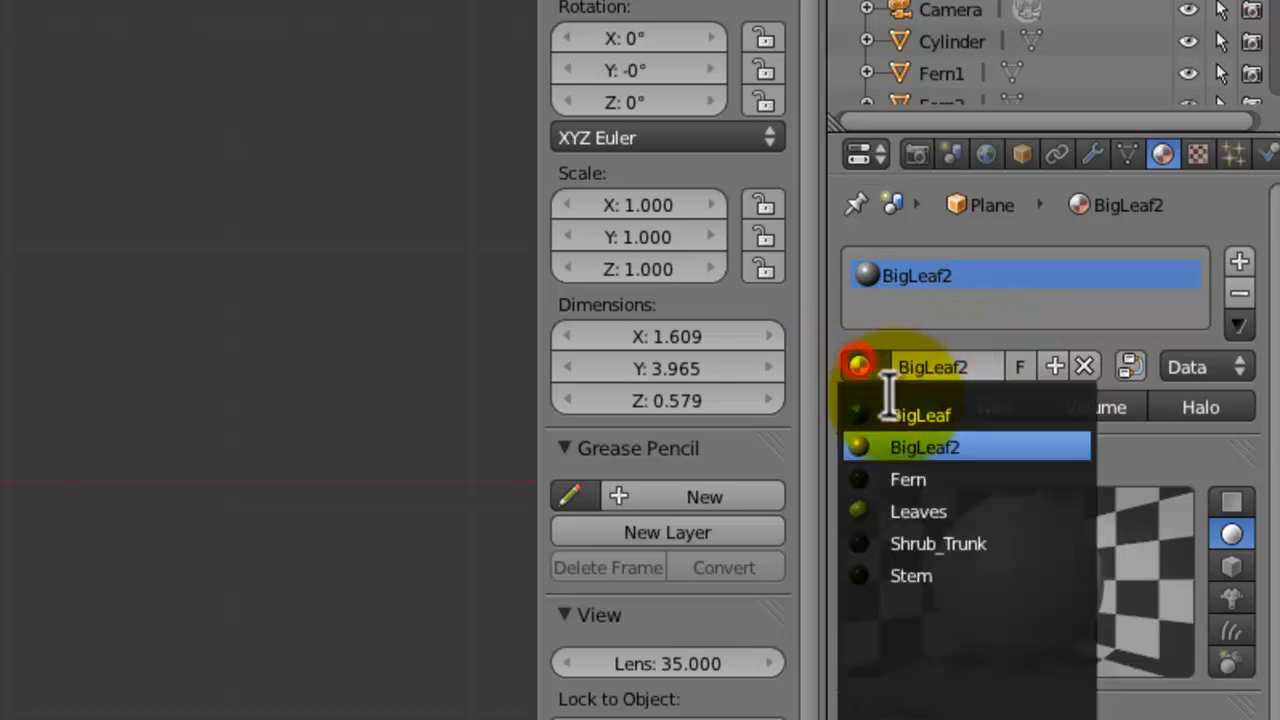
click(916, 415)
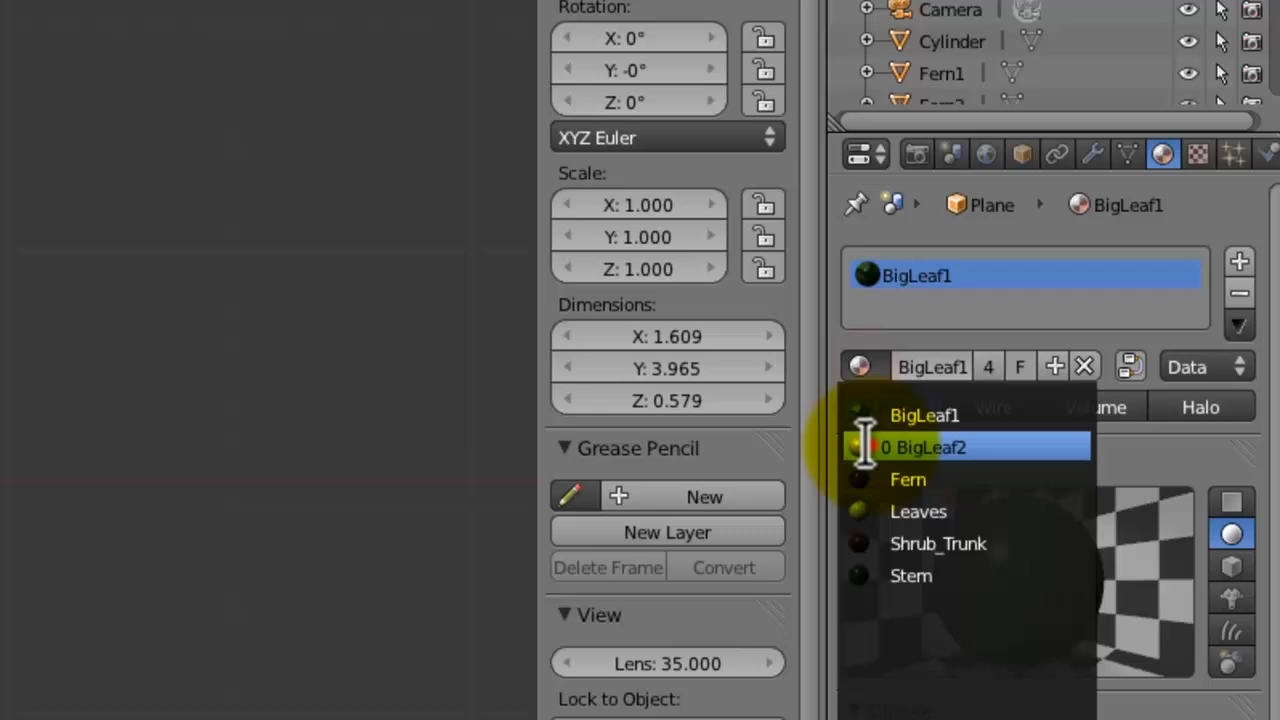
click(924, 447)
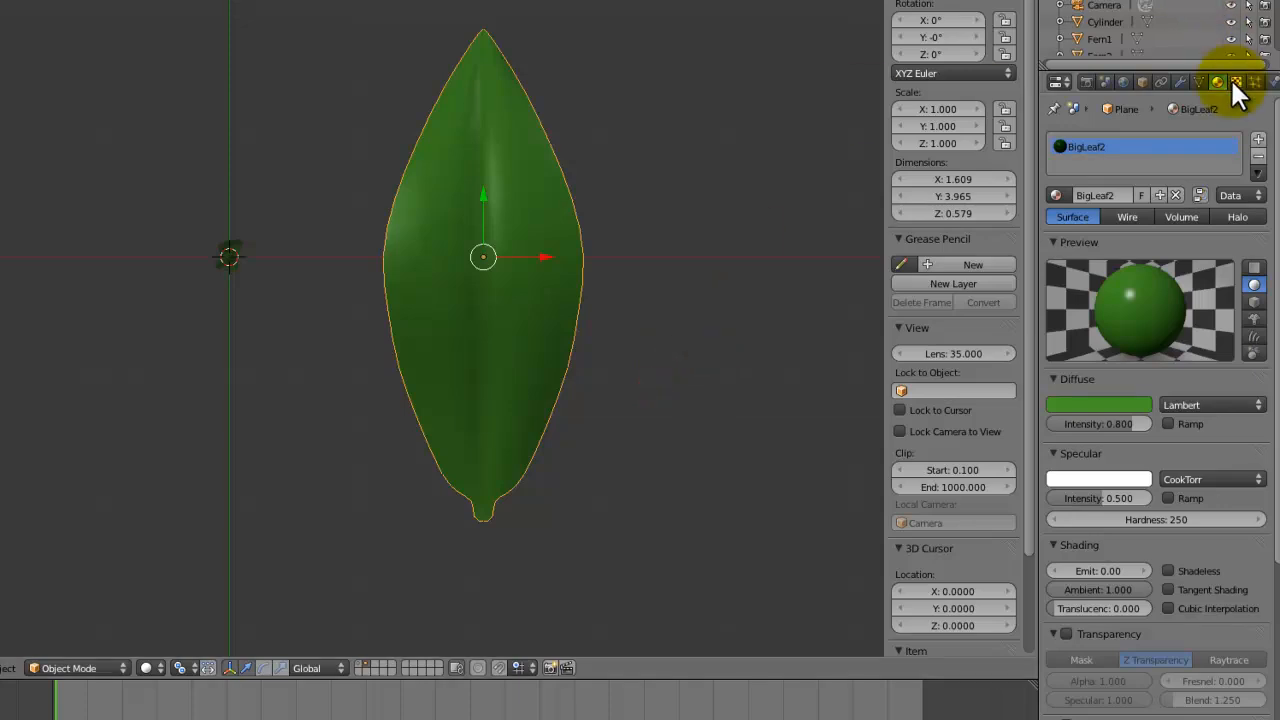
mouse_move(610, 305)
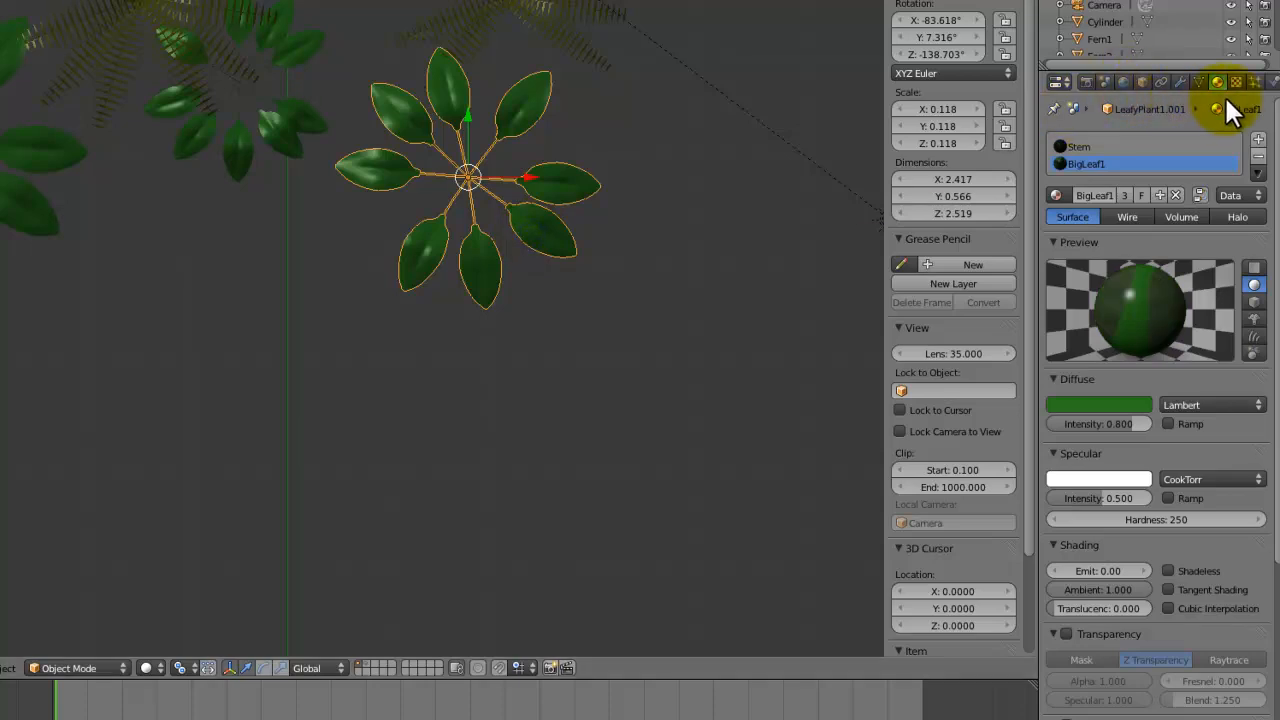
Inspect LeafyPlant.001's BigLeafCOL texture and save over the current file
click(1236, 82)
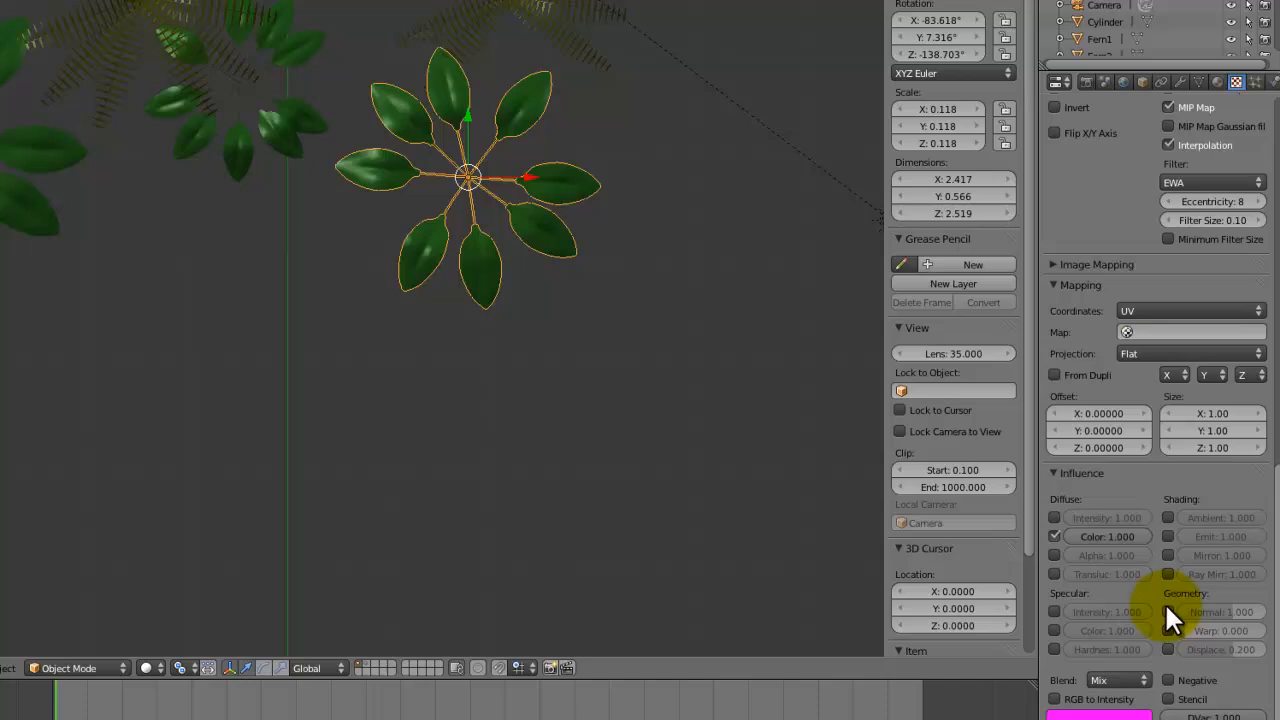
click(1220, 611)
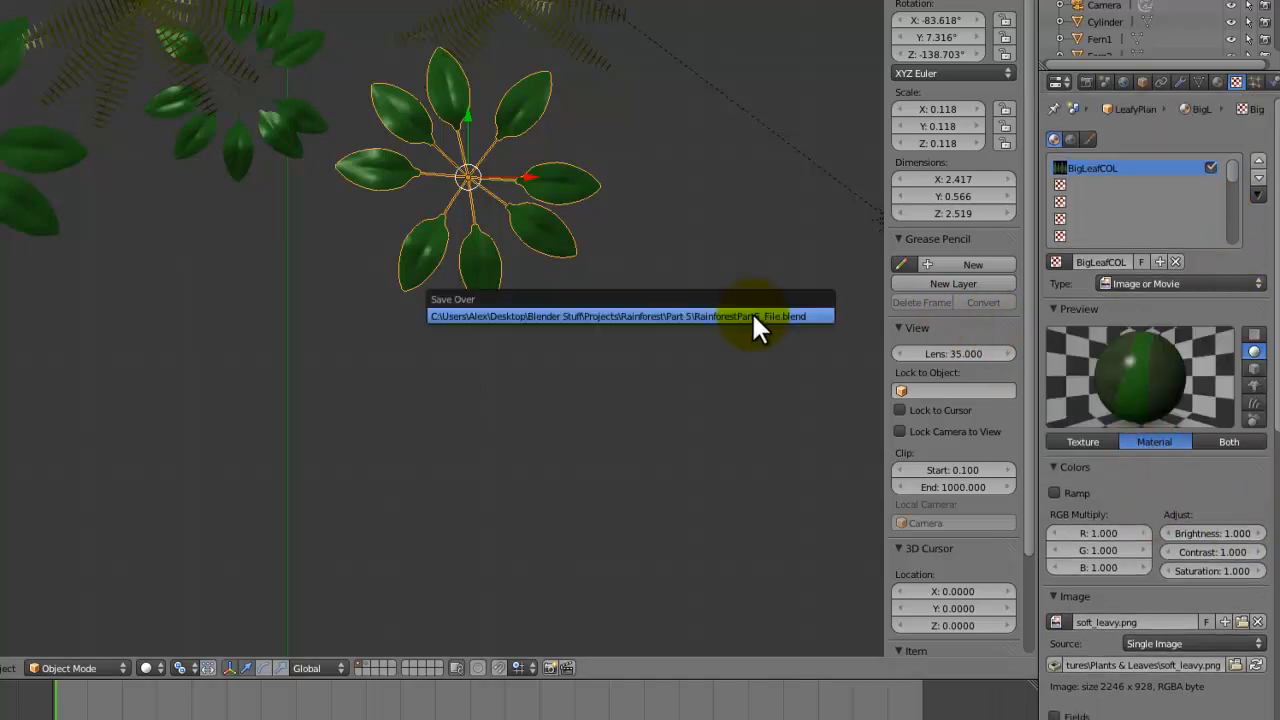
click(628, 316)
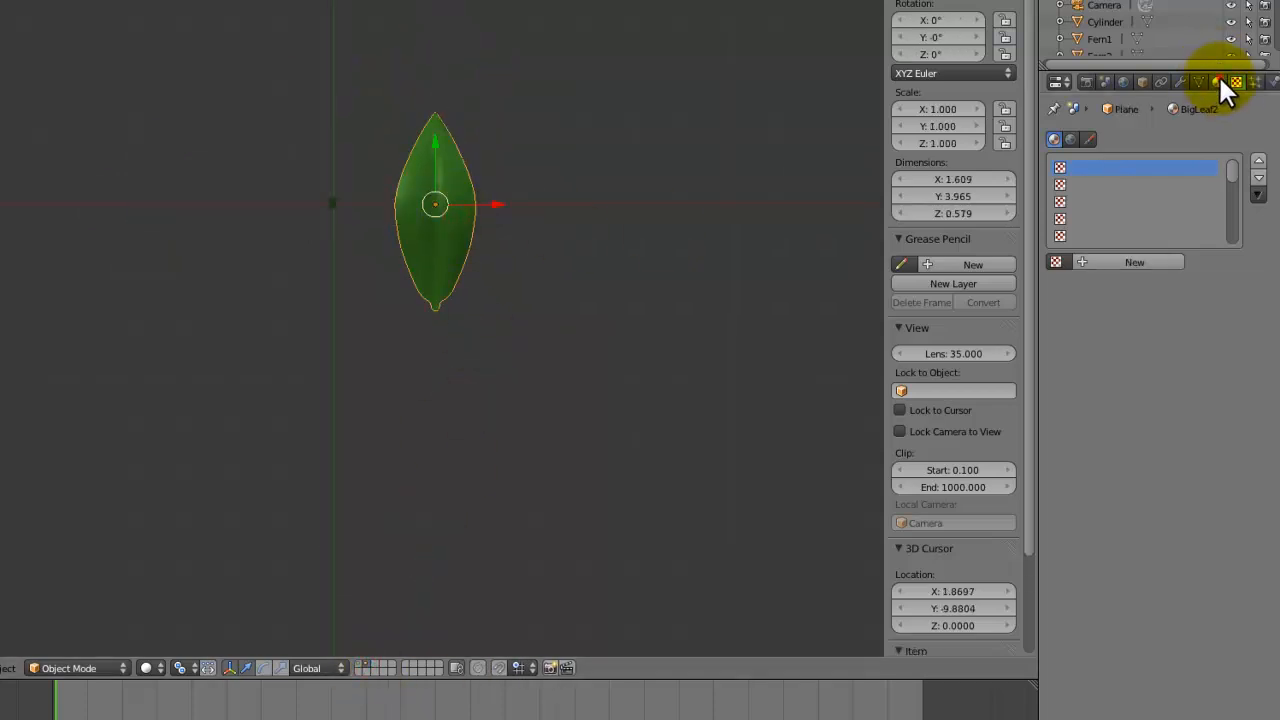
Open coloured_vibrant.png from the Plants & Leaves folder in the image editor
click(1235, 82)
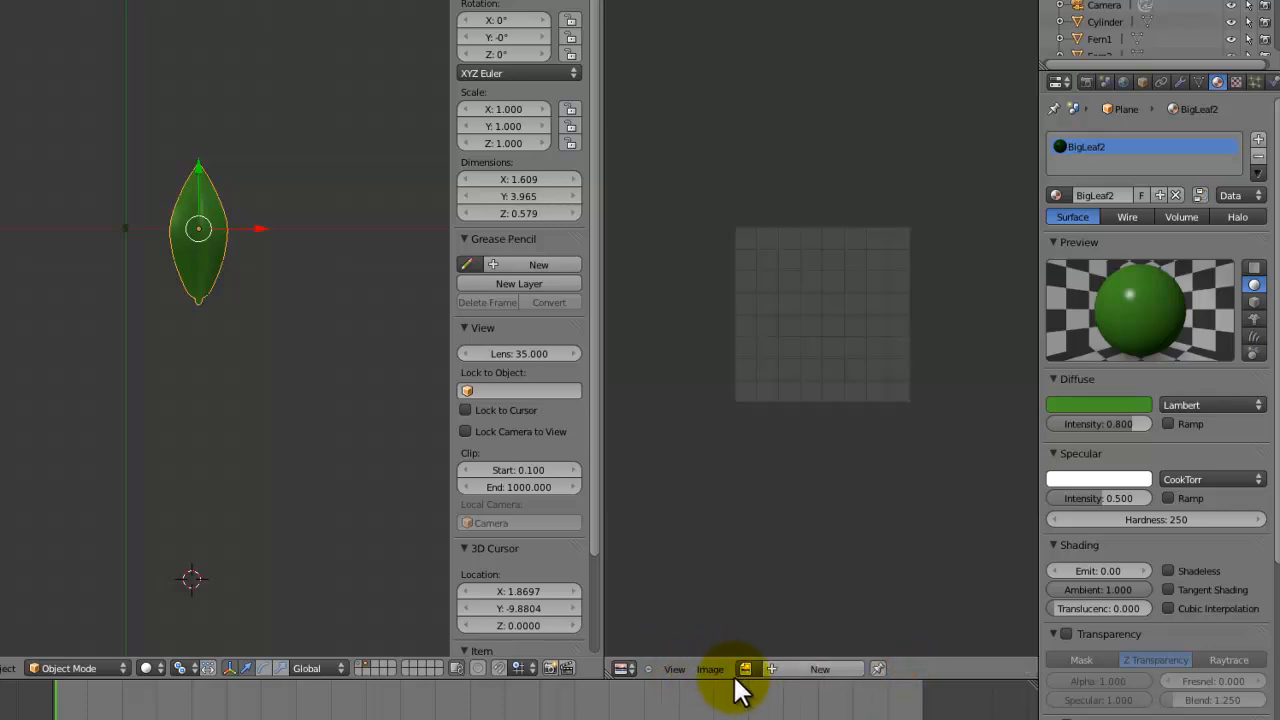
click(710, 669)
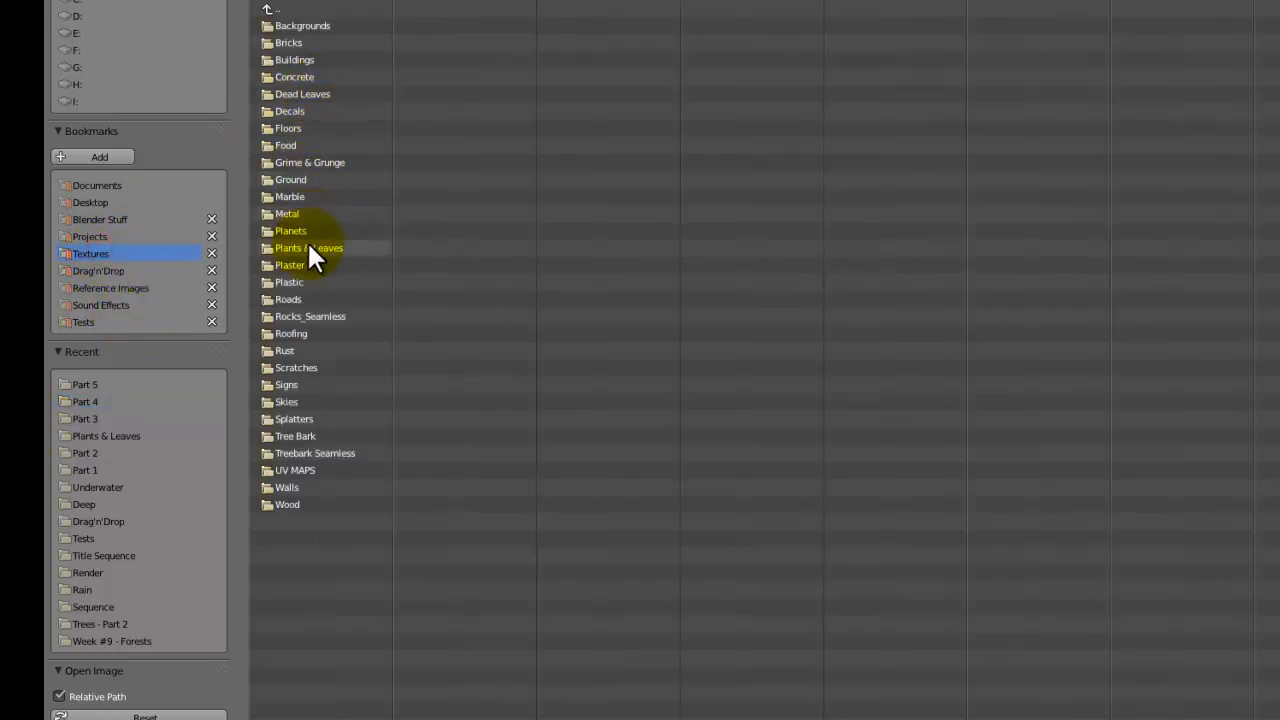
double_click(308, 247)
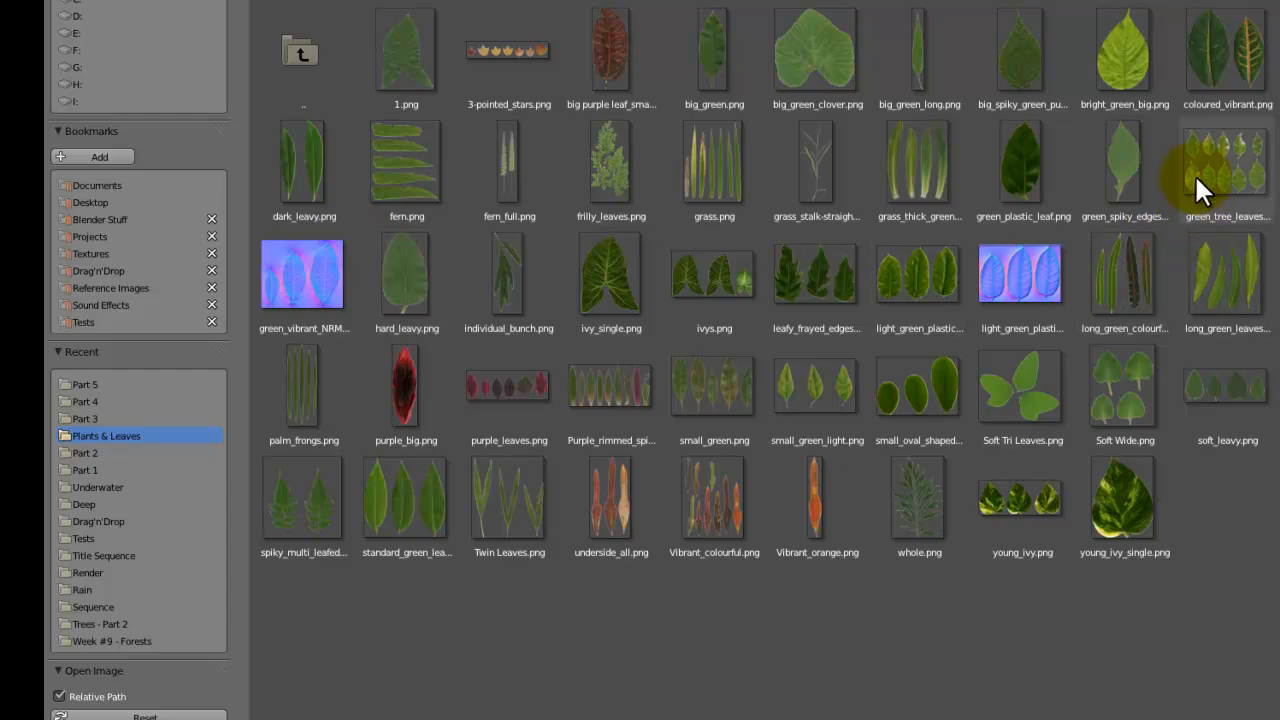
mouse_move(1225, 40)
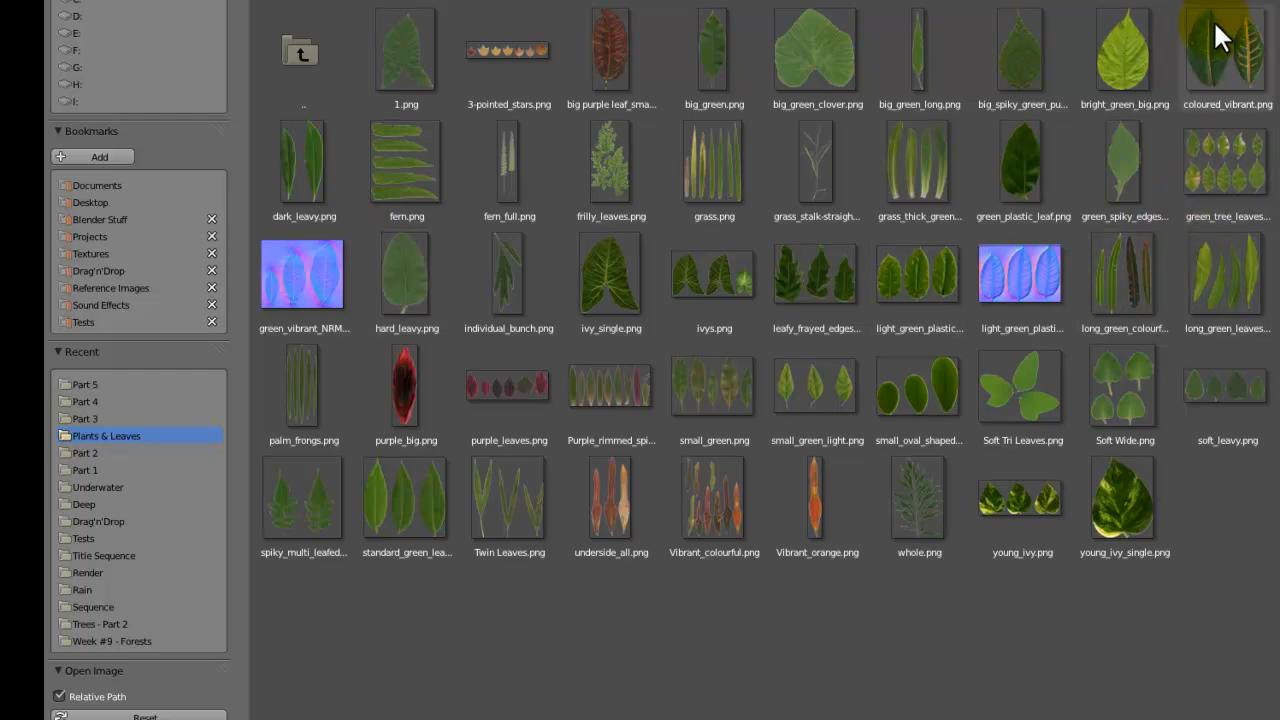
click(1226, 55)
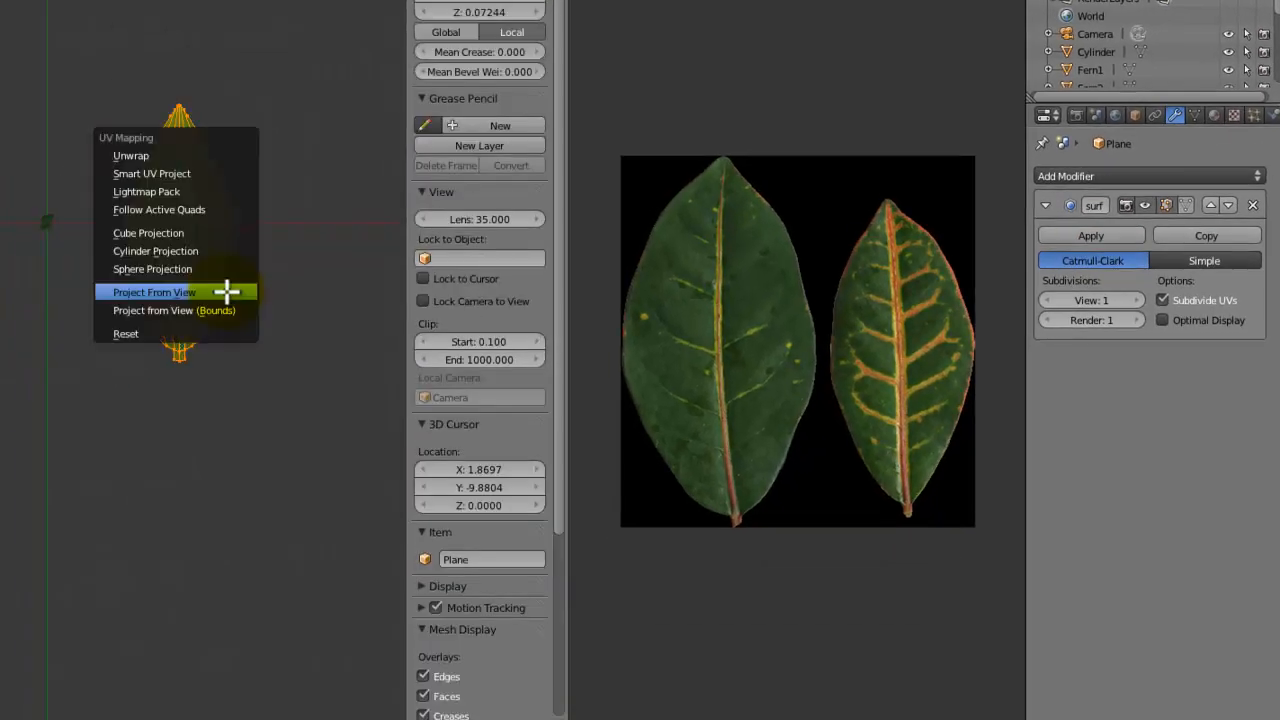
Project the leaf UVs from view, fit them over the photo's left leaf, and save
click(154, 292)
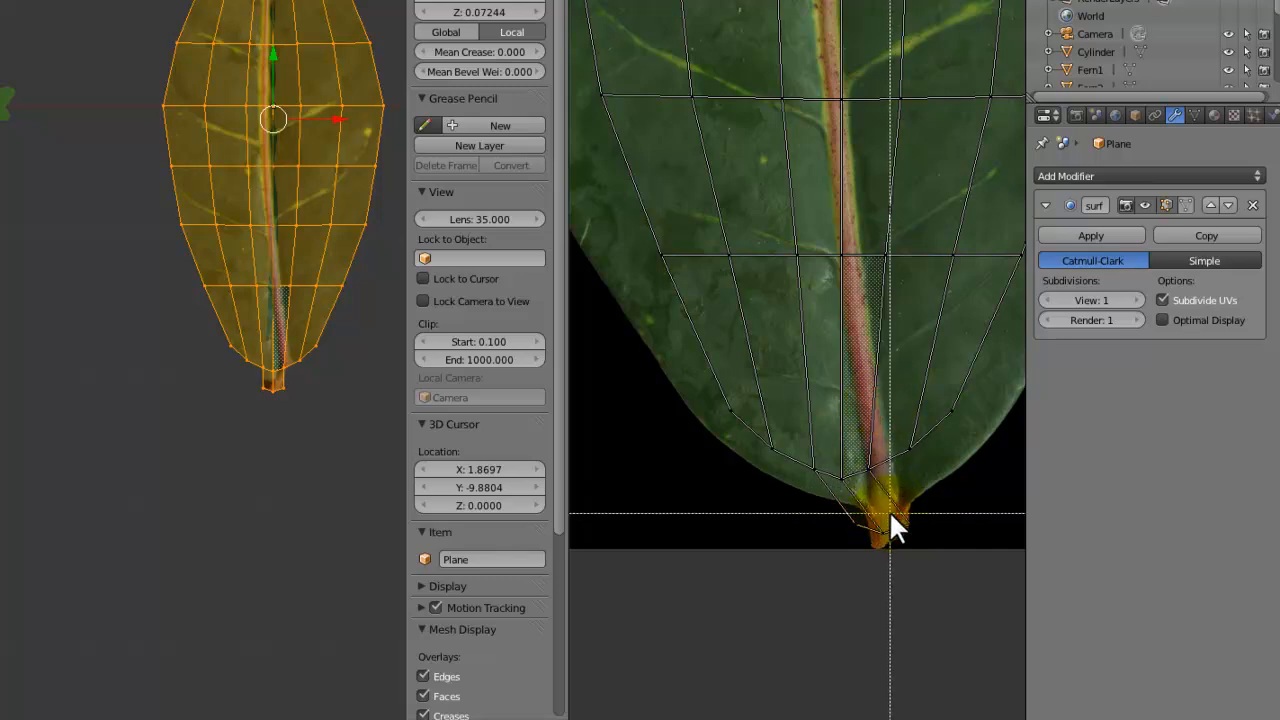
click(895, 518)
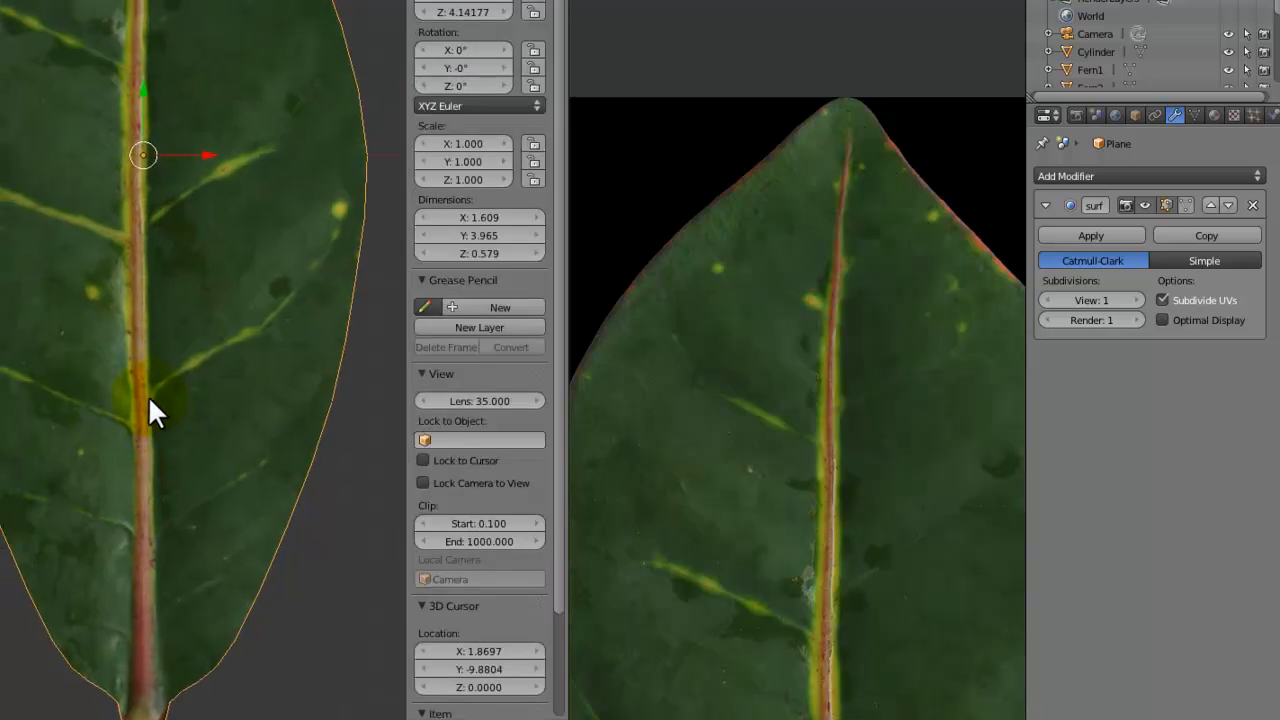
scroll(down, 3)
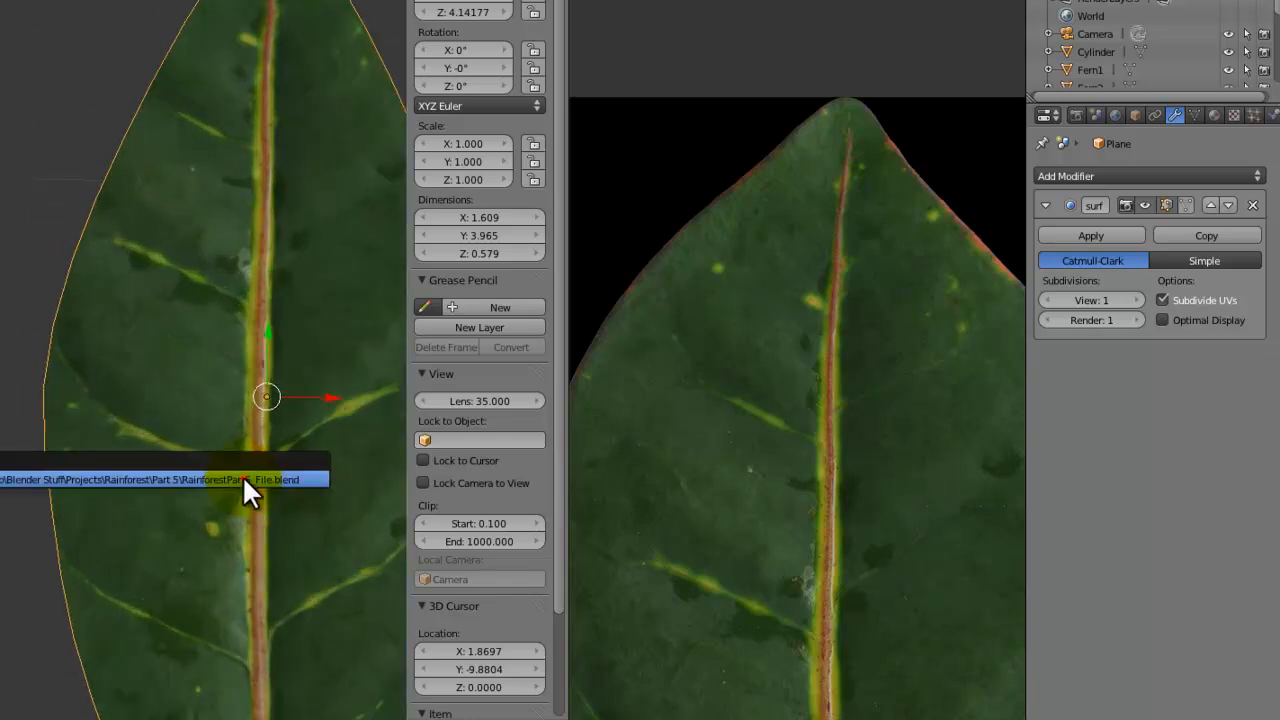
click(1154, 114)
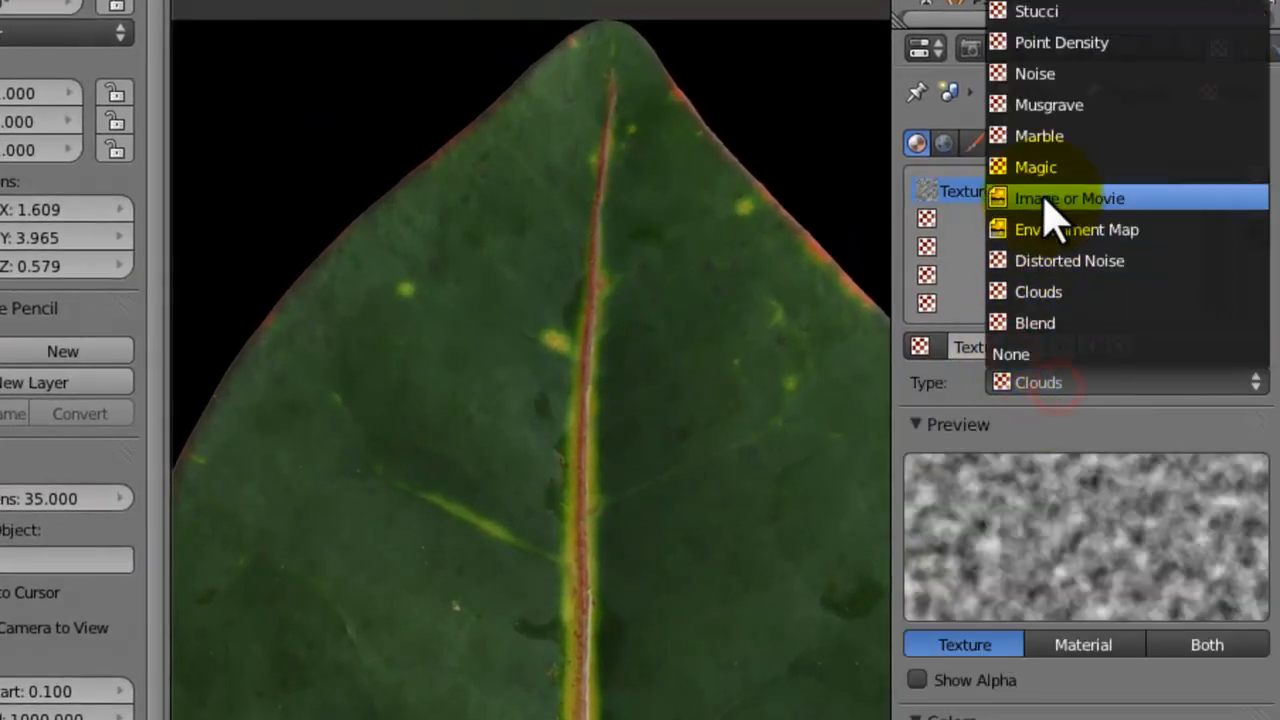
Use the loaded coloured_vibrant.png image, enable Normal influence, and rename the texture BigLeaf2COL
click(1069, 198)
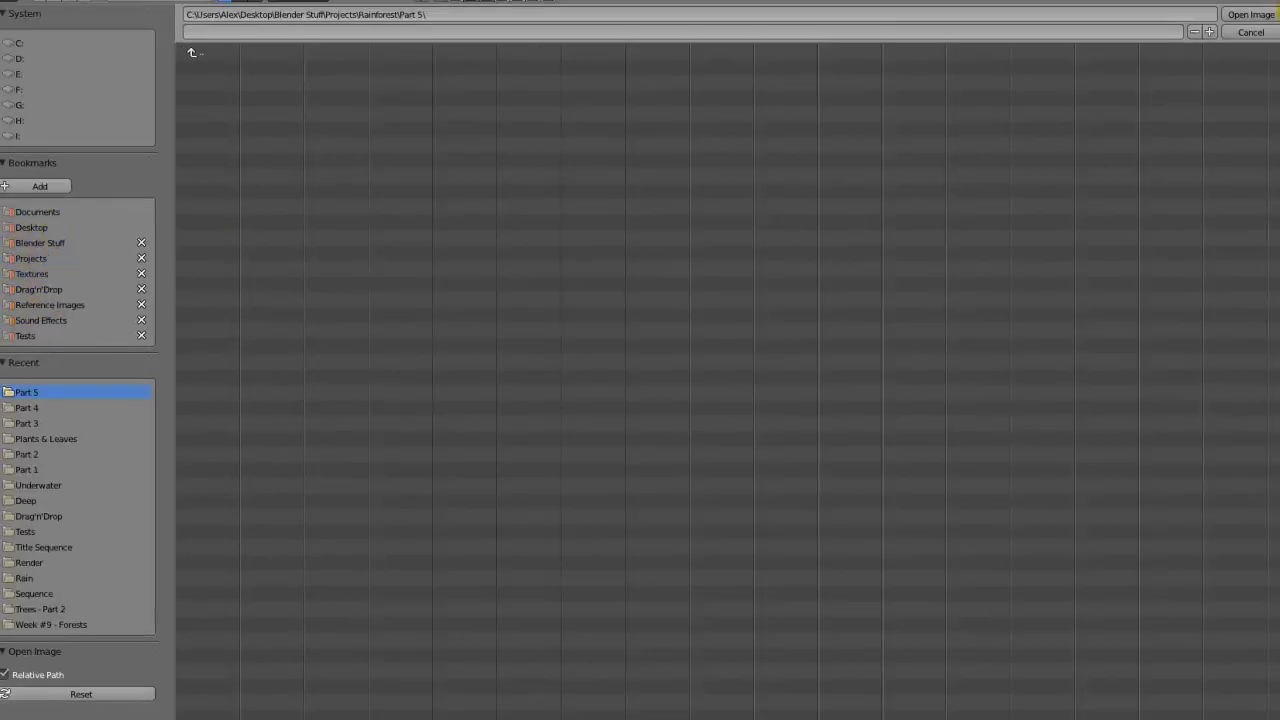
click(1250, 14)
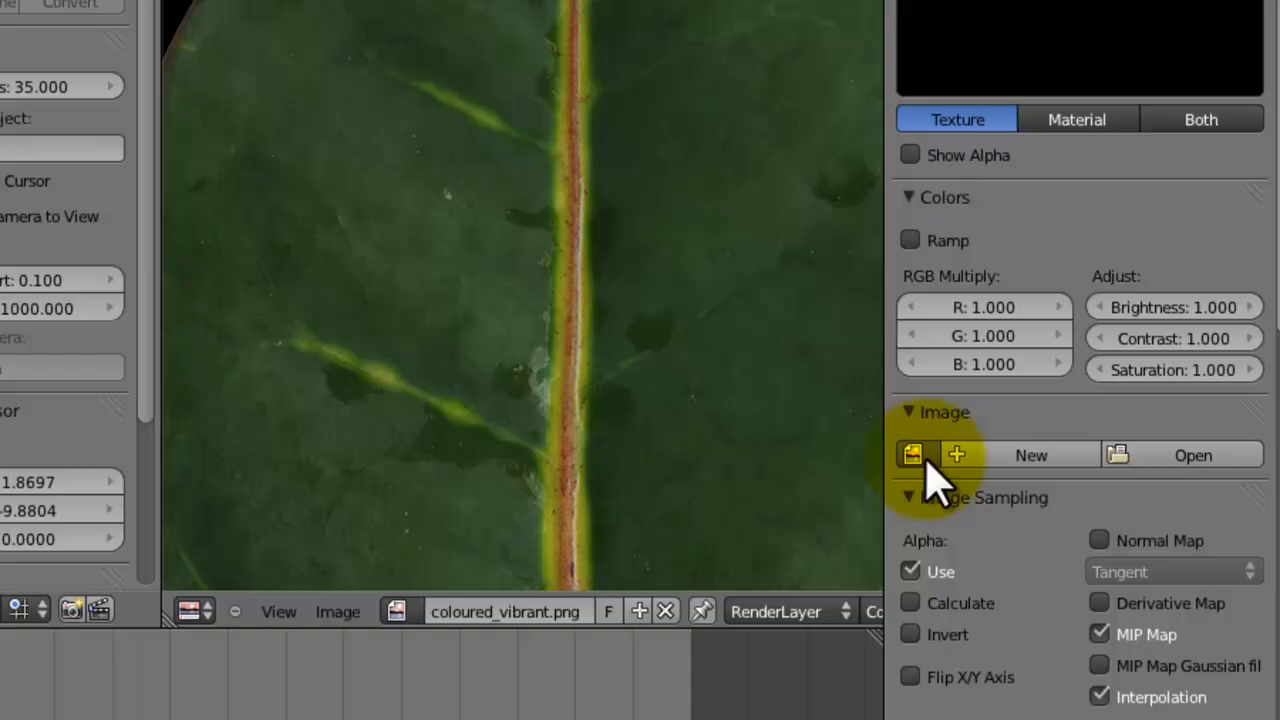
click(911, 455)
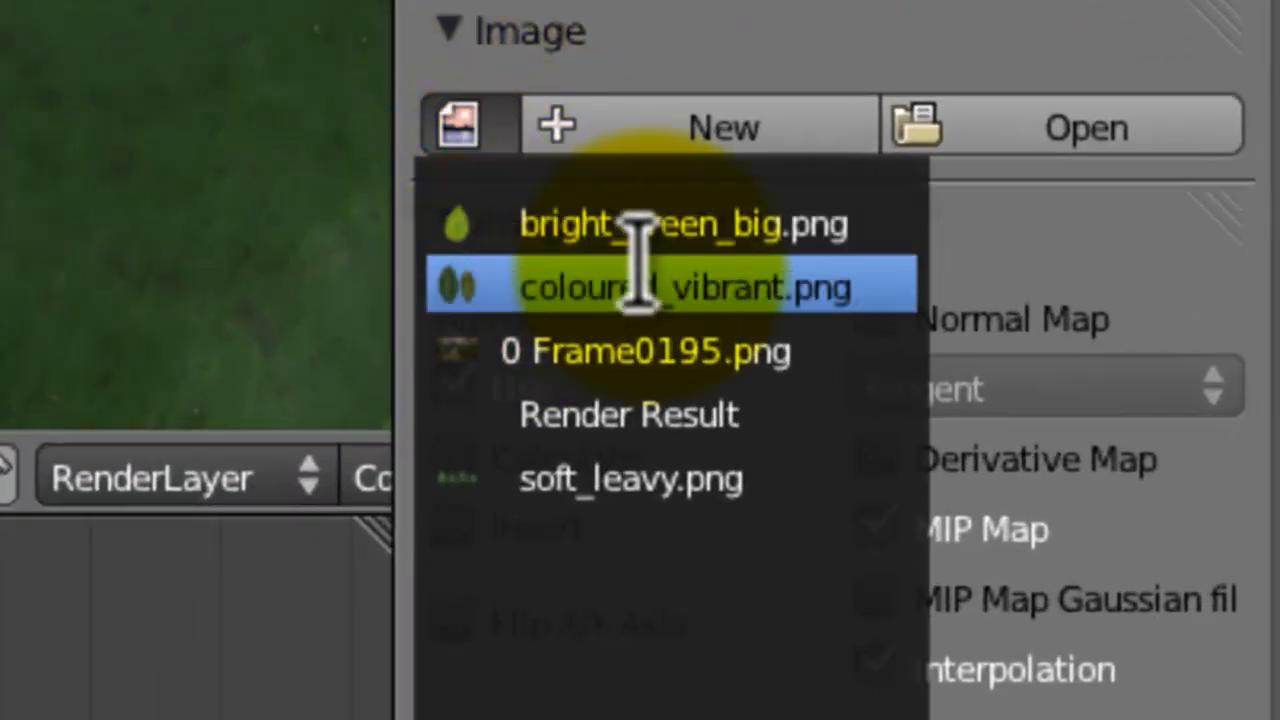
click(670, 287)
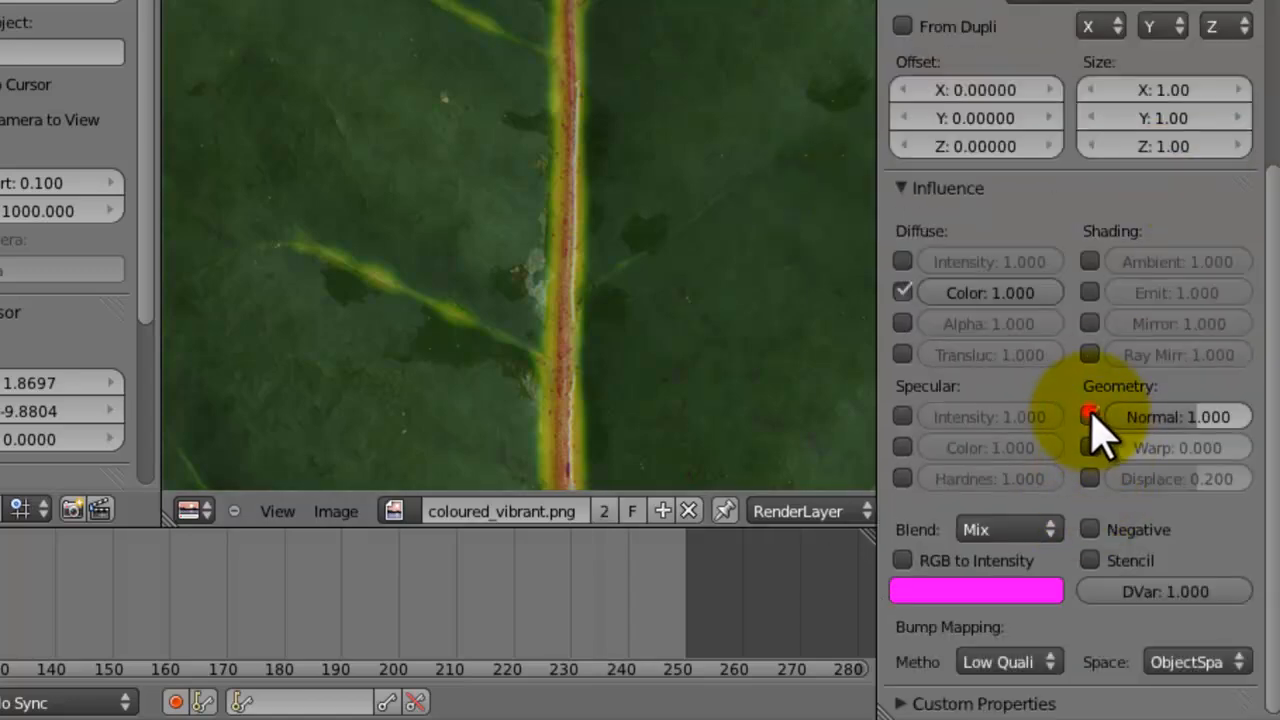
click(1090, 417)
text(B)
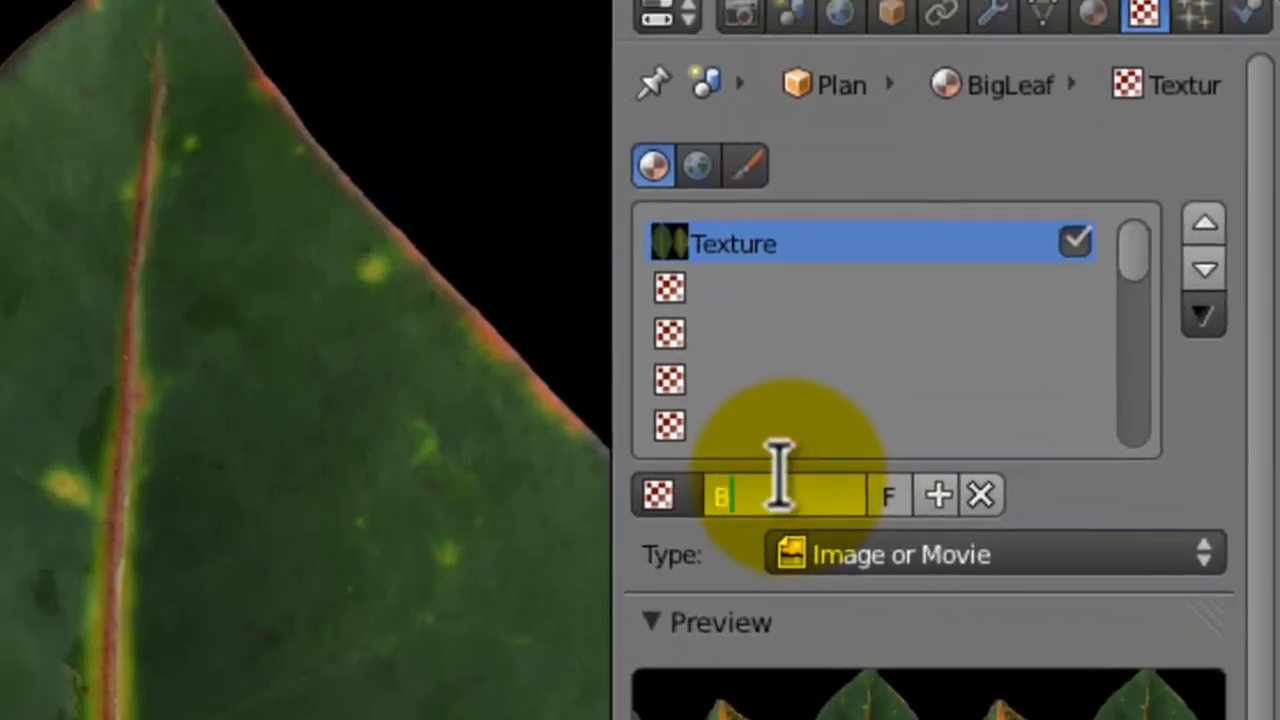
text(igLeaf)
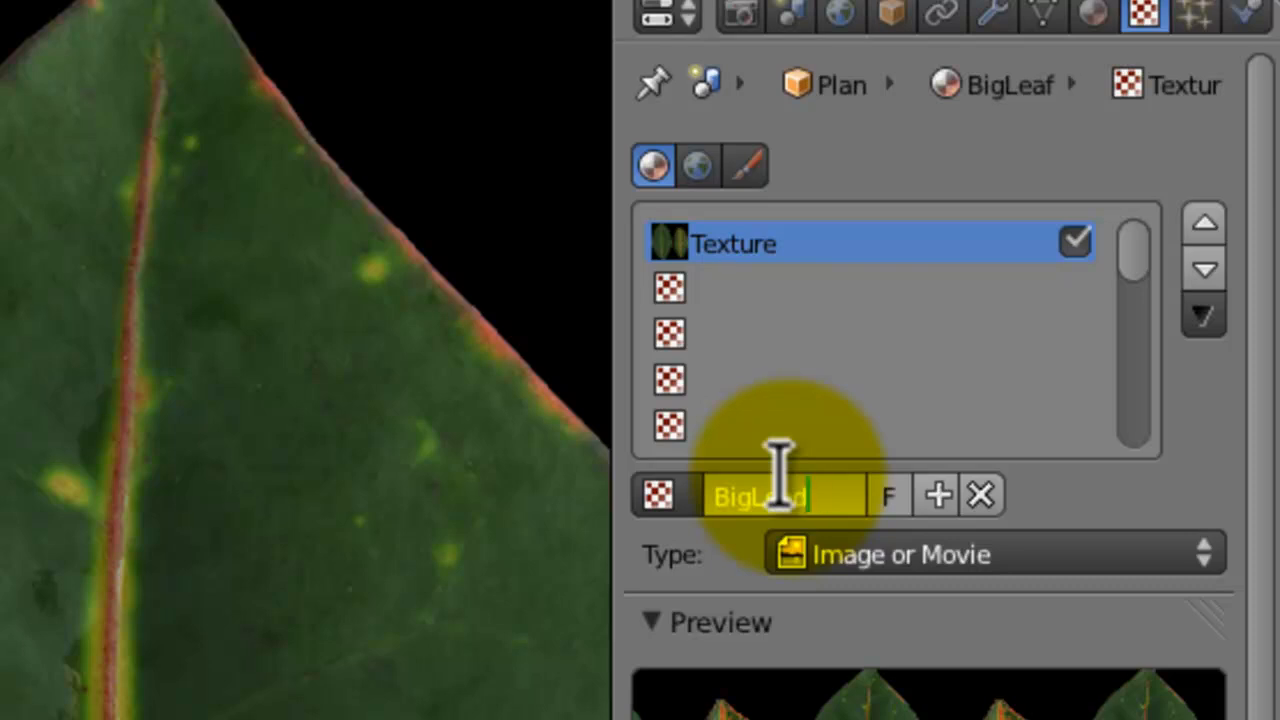
text(2COL)
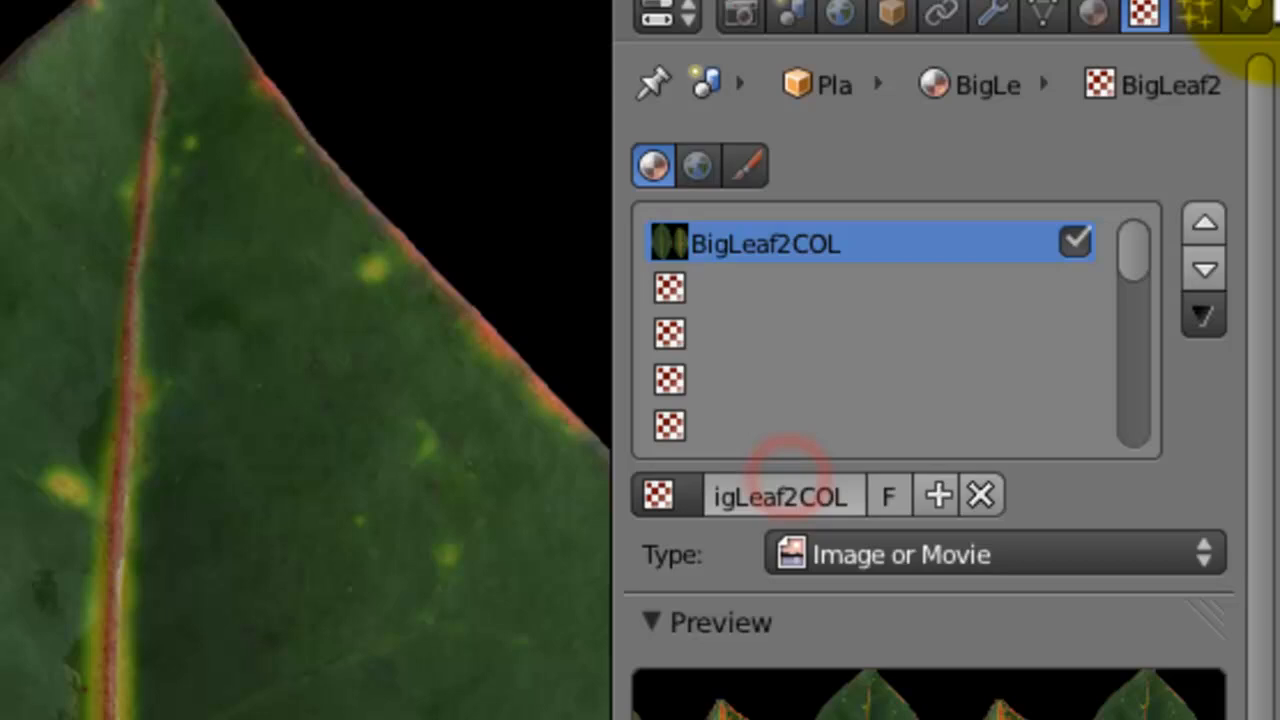
click(1092, 14)
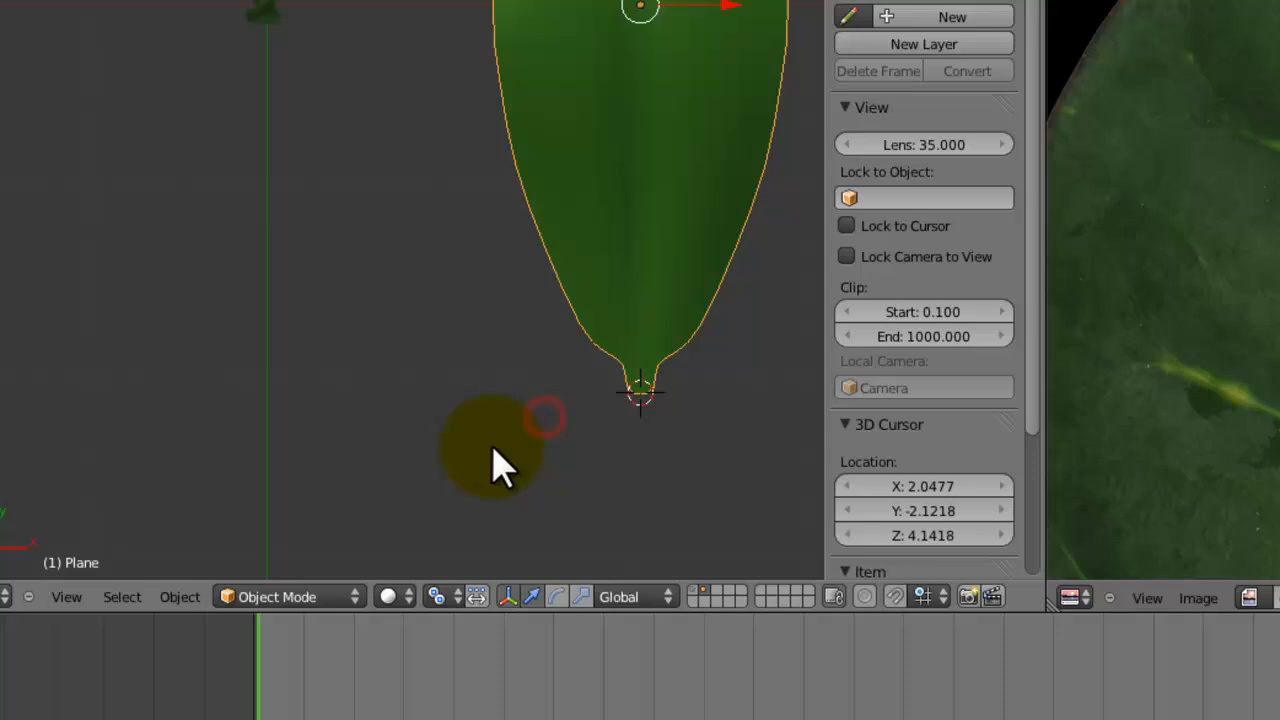
Snap the 3D cursor to the leaf's stem-tip vertex and move the origin there
key(Tab)
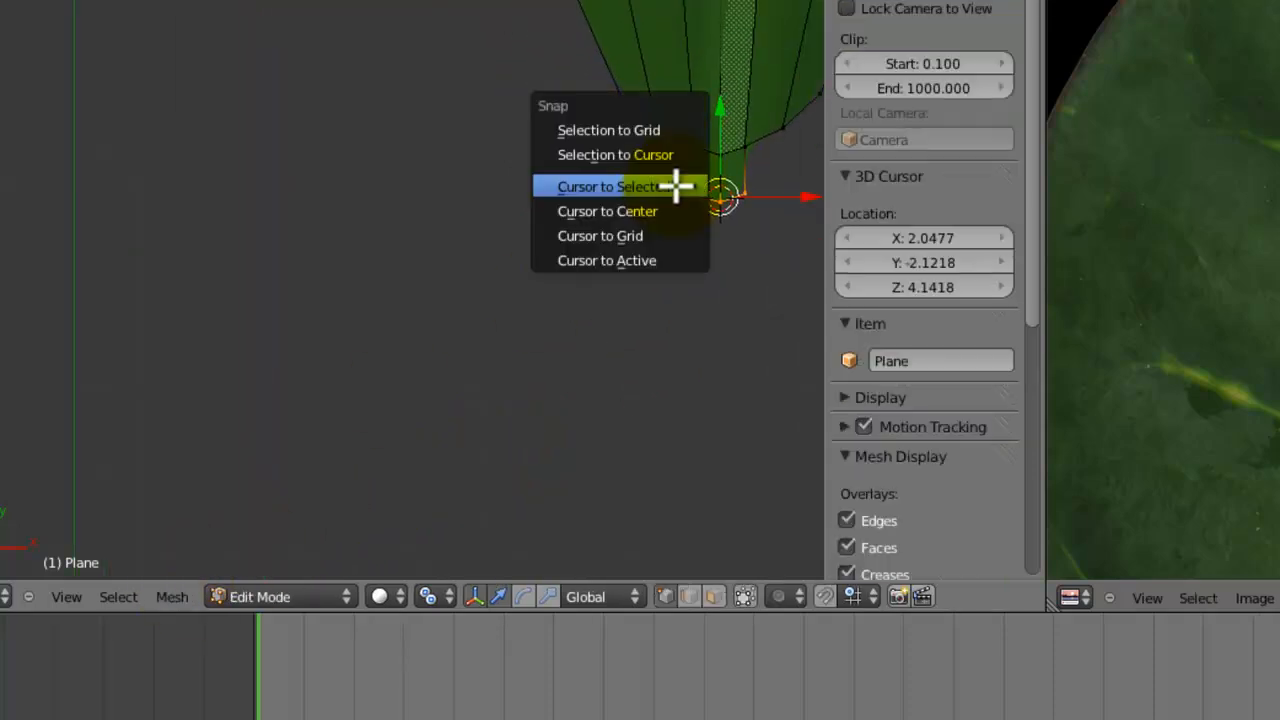
click(609, 186)
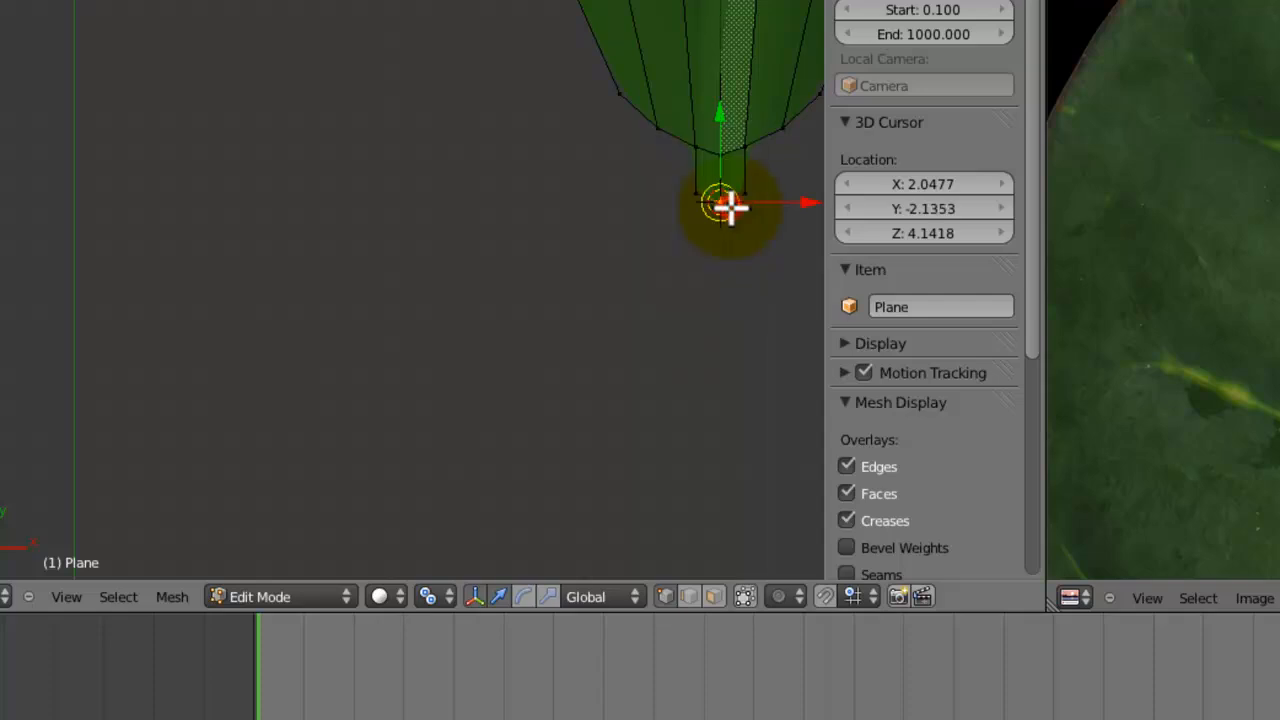
click(180, 597)
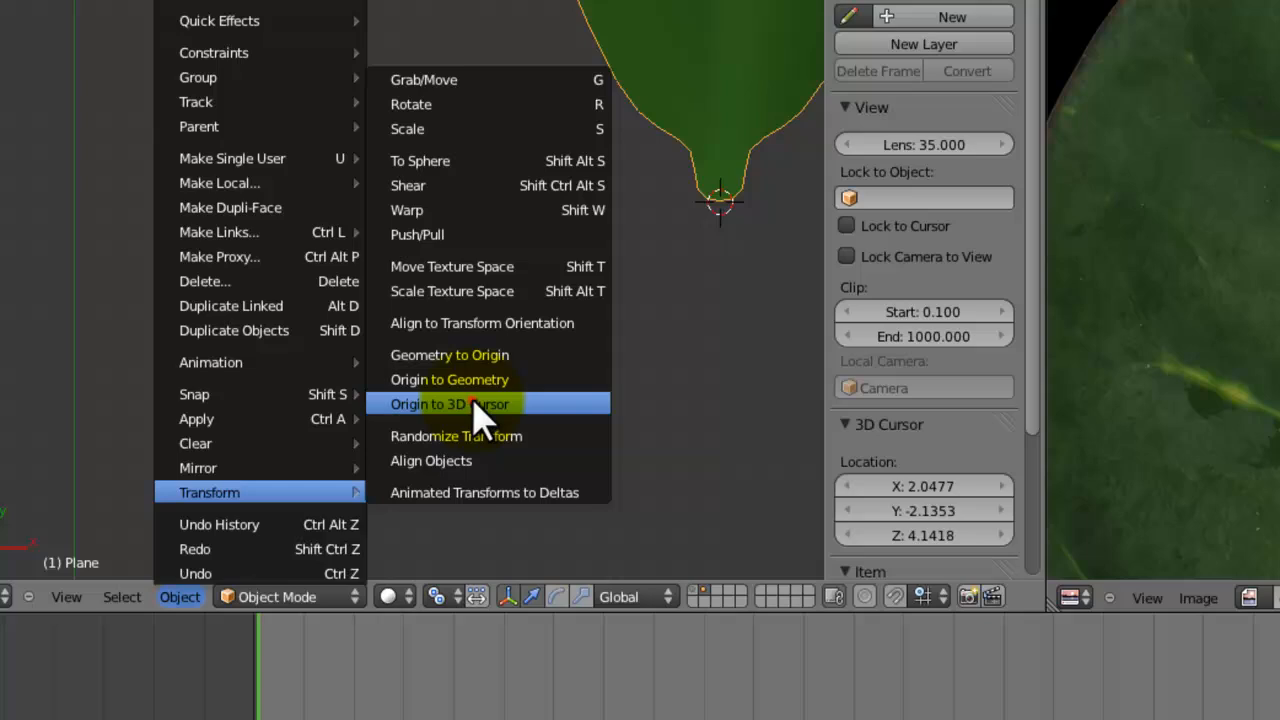
click(450, 404)
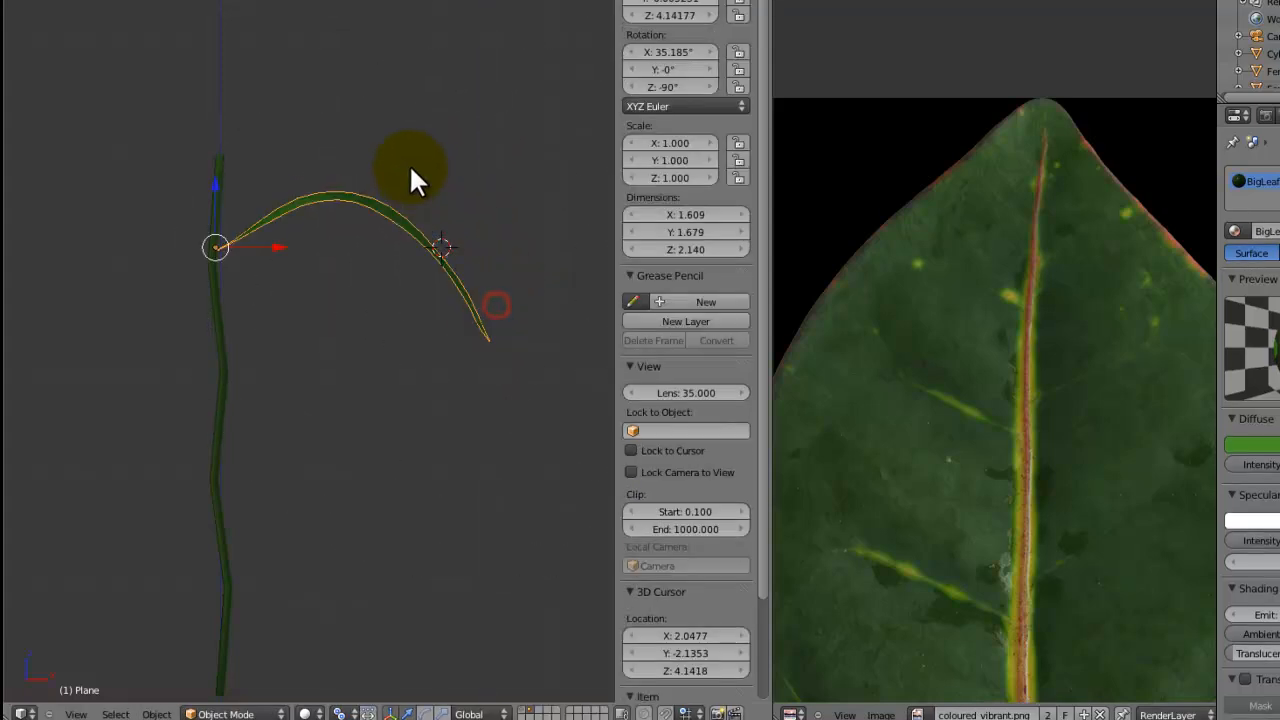
In Edit Mode, drag the leaf tip downward with proportional editing
key(Tab)
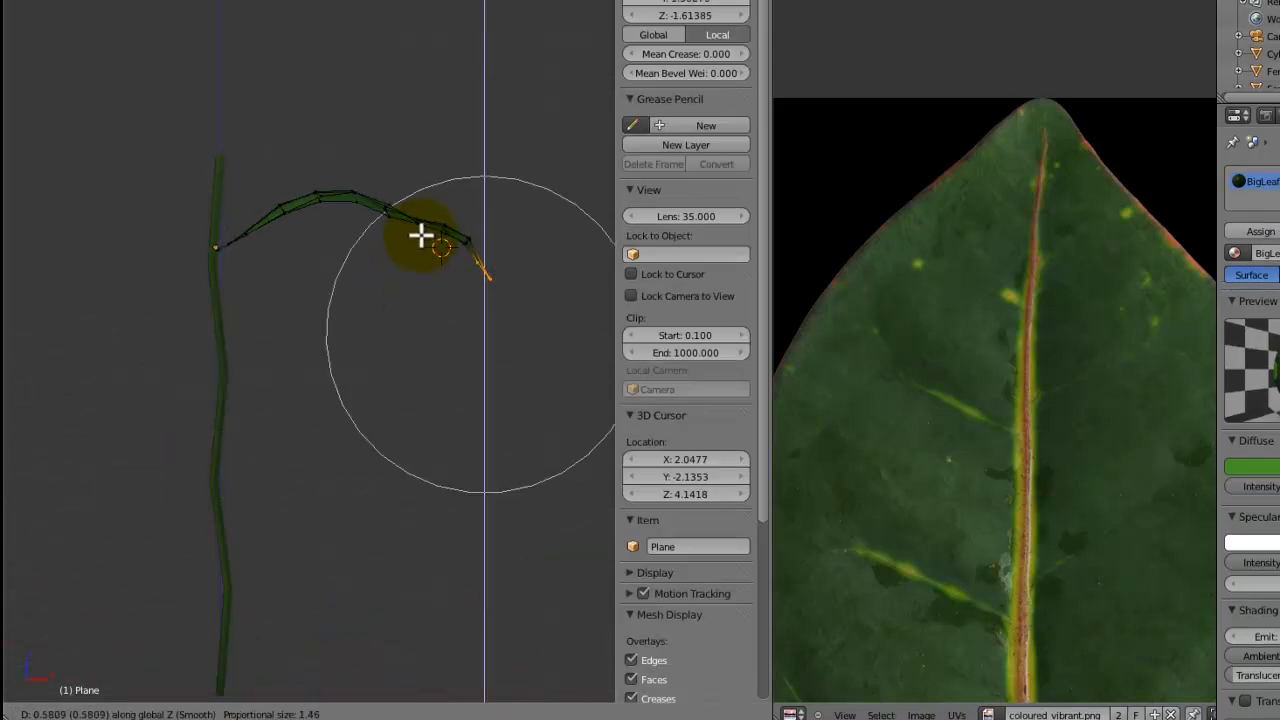
drag(420, 235, 485, 265)
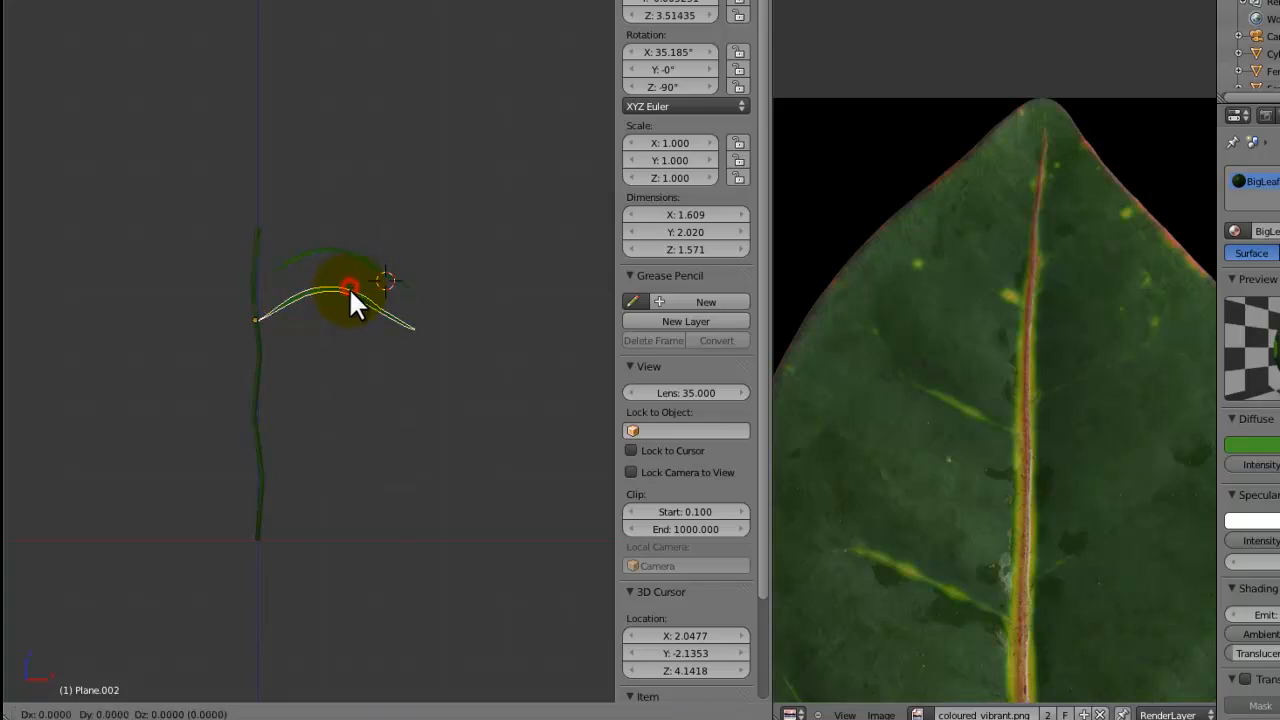
Position leaf copies at points along the stem and rotate them around it
drag(350, 290, 335, 375)
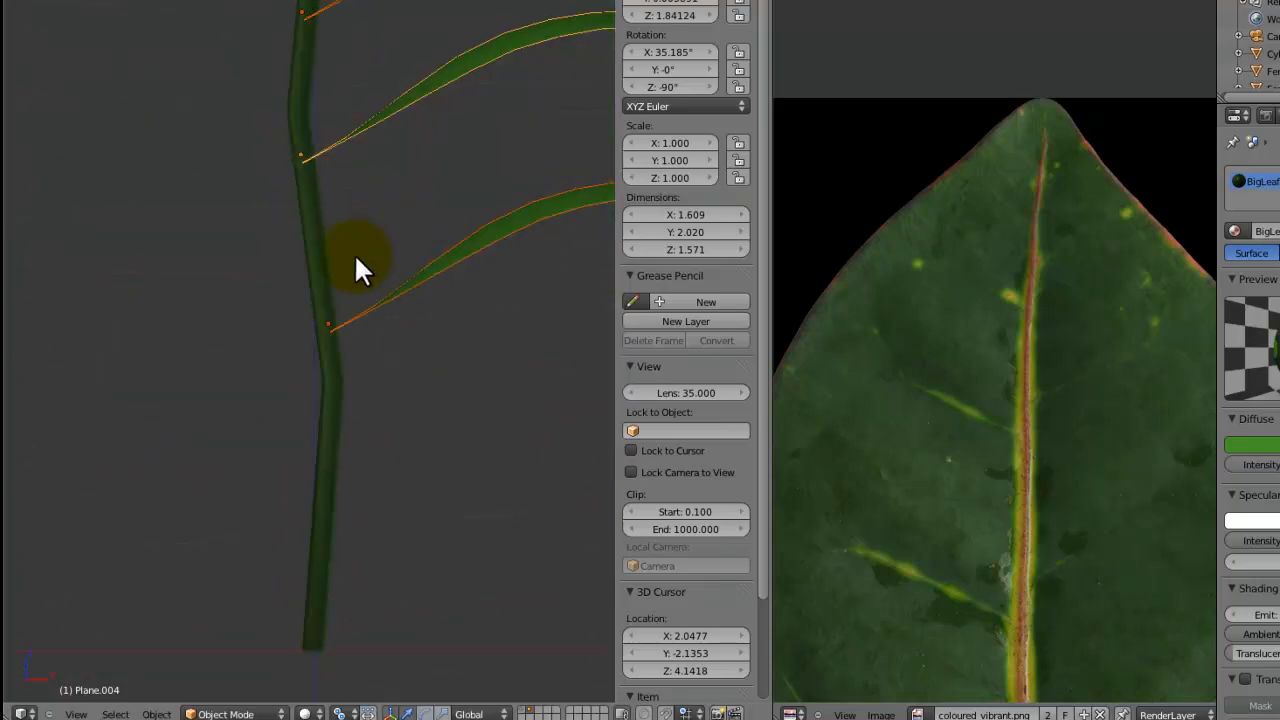
drag(360, 260, 390, 310)
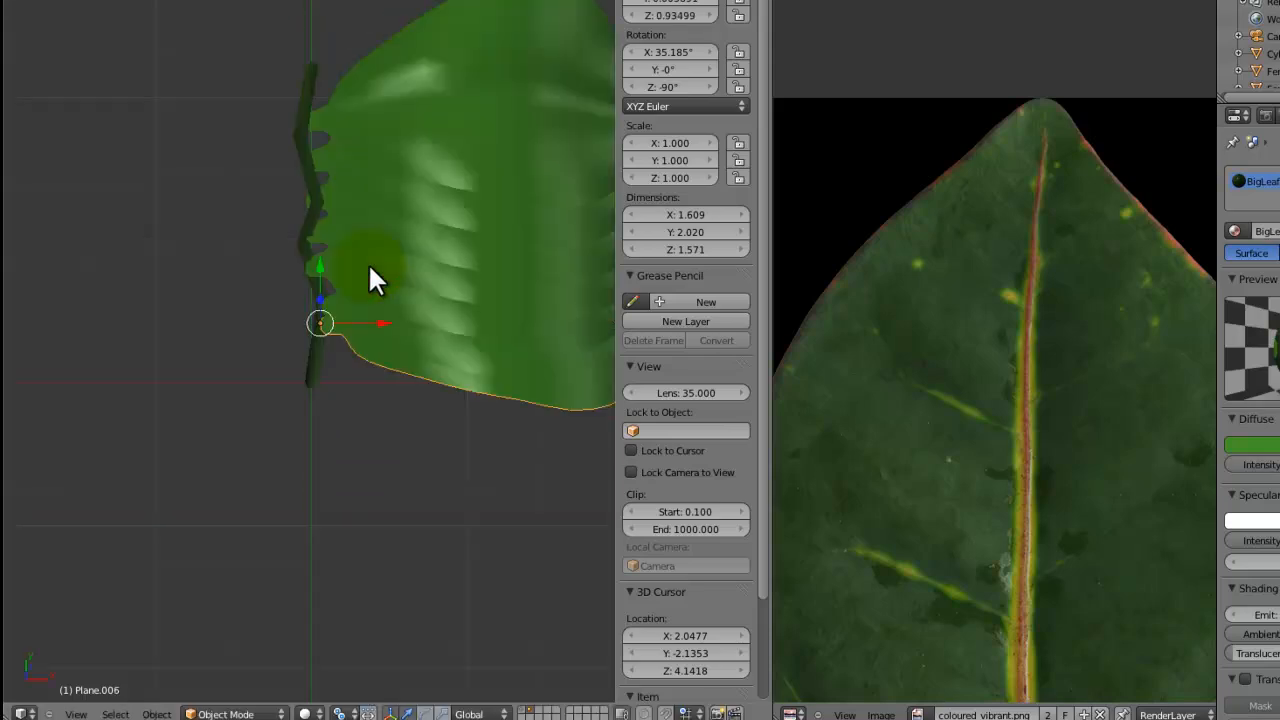
drag(375, 280, 320, 415)
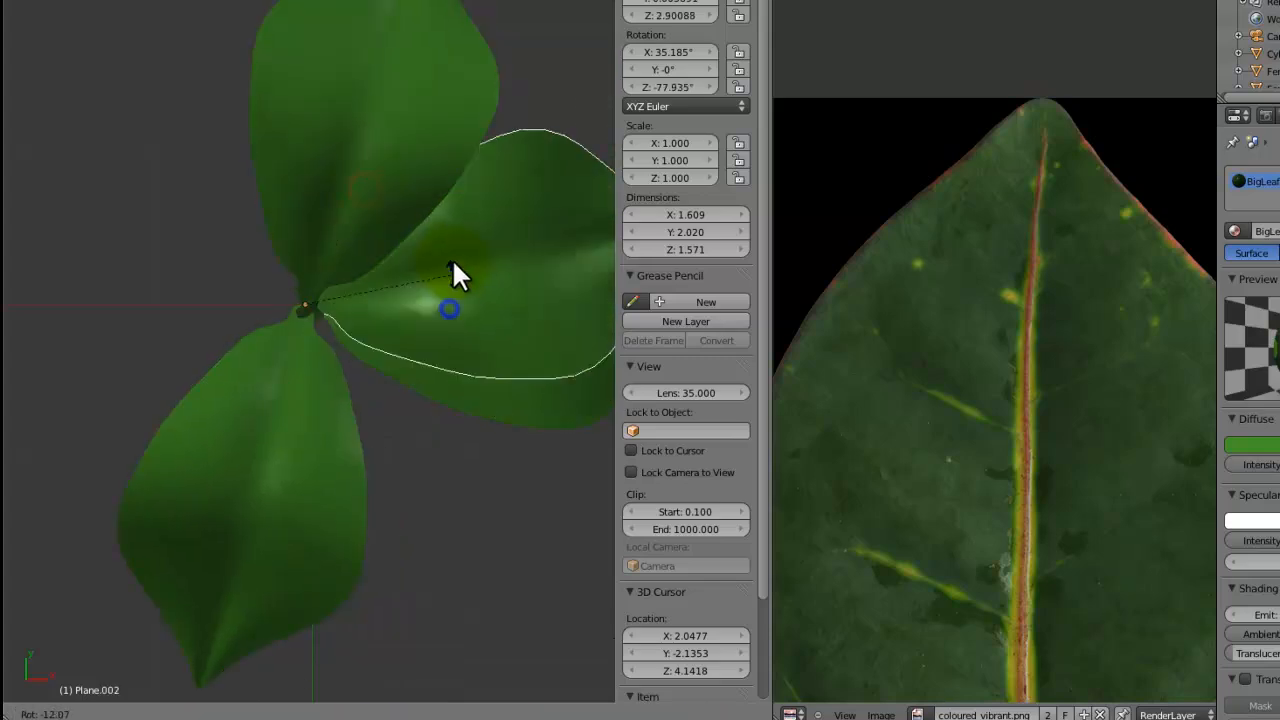
drag(455, 275, 250, 225)
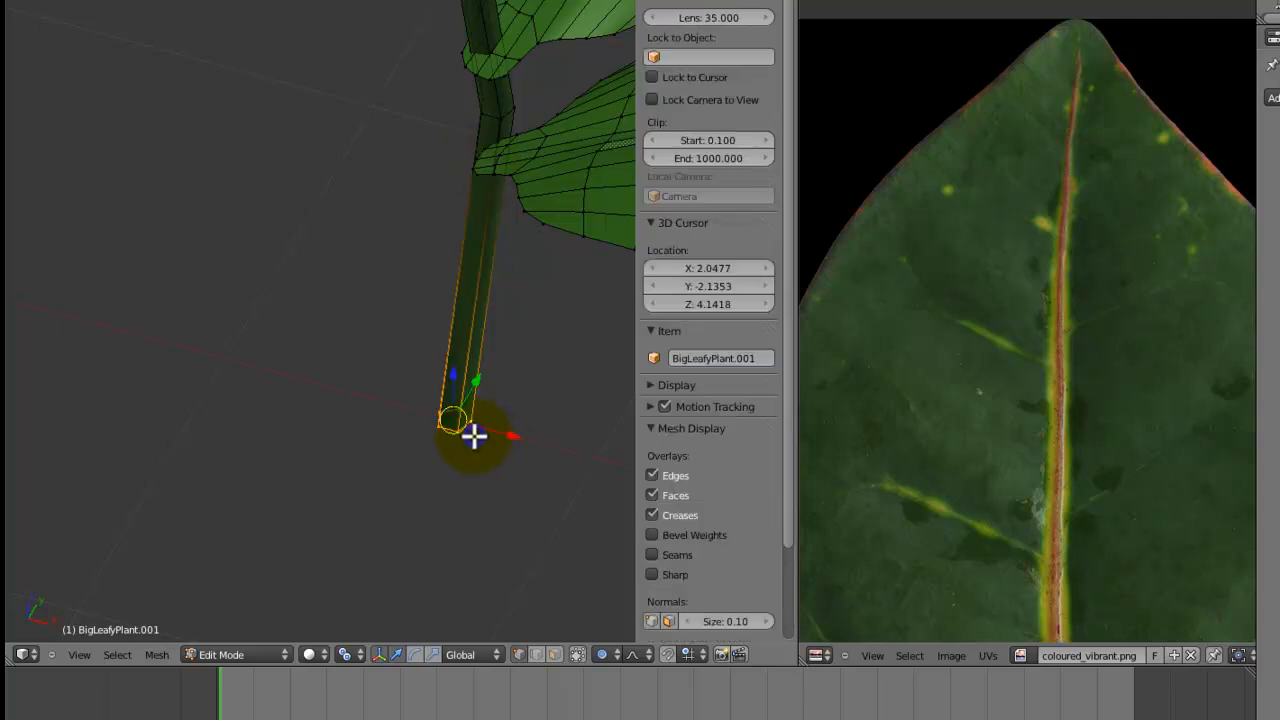
Place the 3D cursor at BigLeafyPlant.001's stem base and change the transform pivot
click(232, 655)
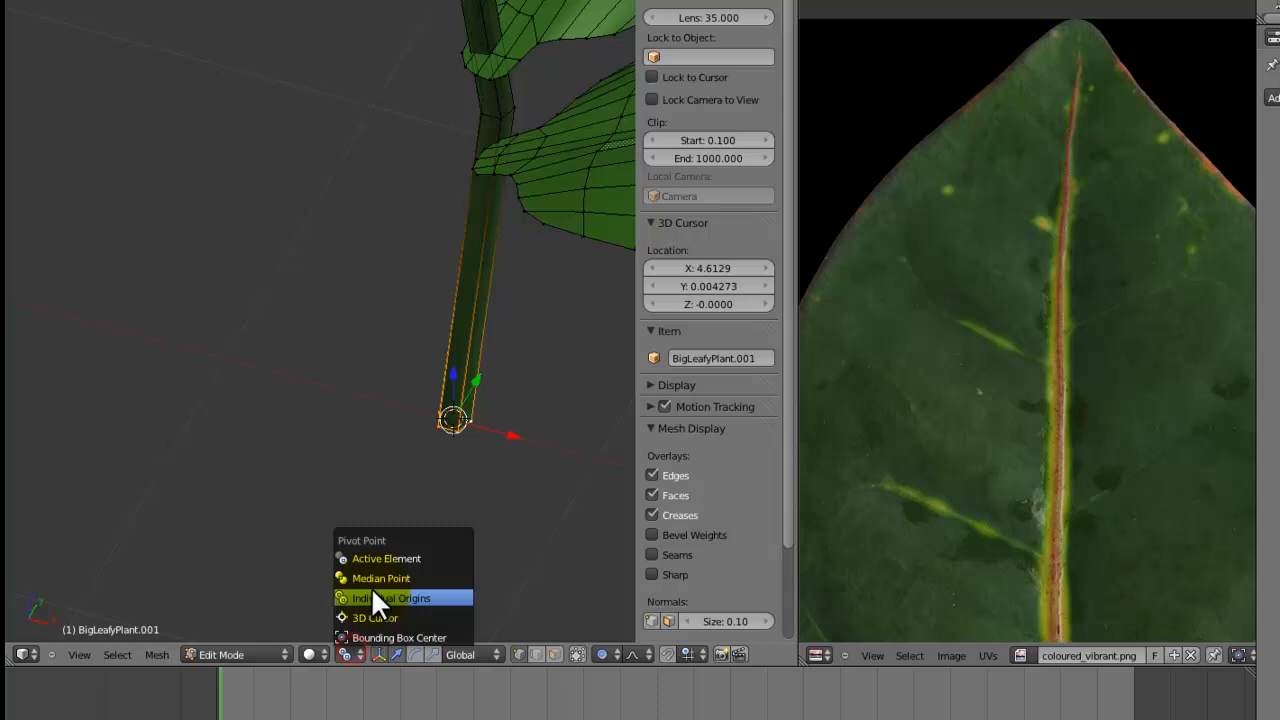
click(402, 598)
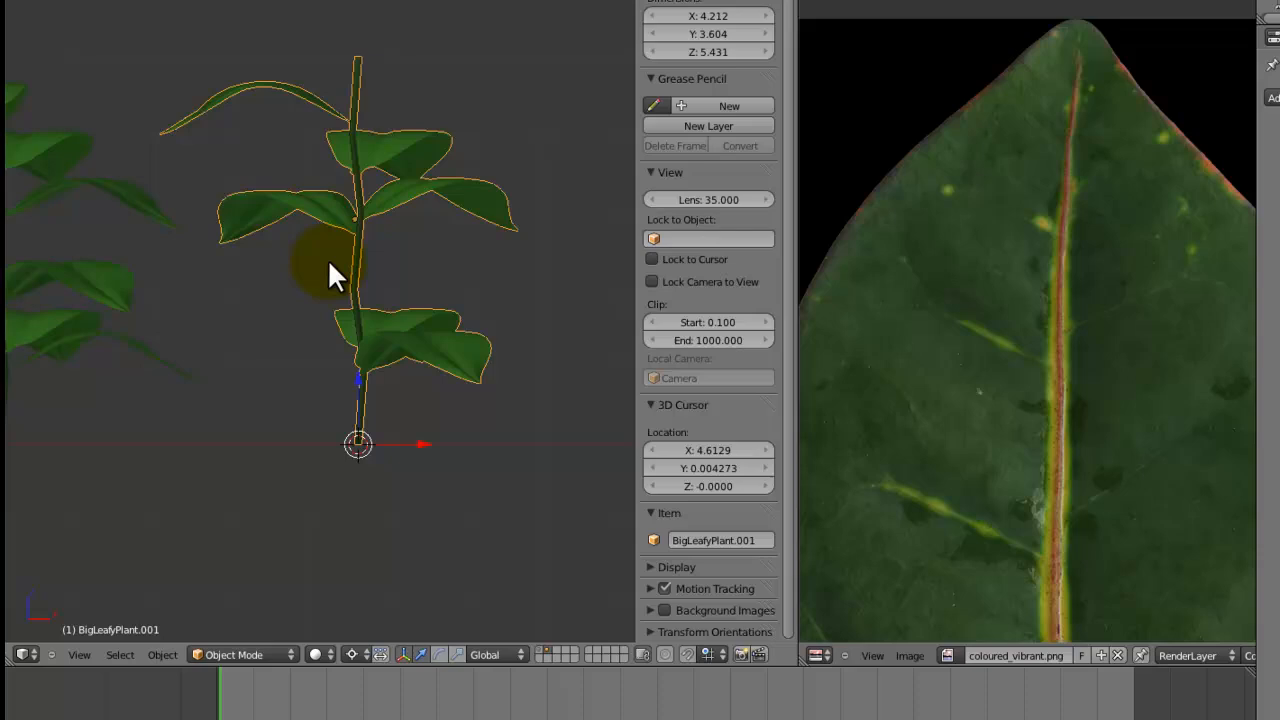
Zoom the view in on BigLeafyPlant.002 to work on its mesh
scroll(down, 3)
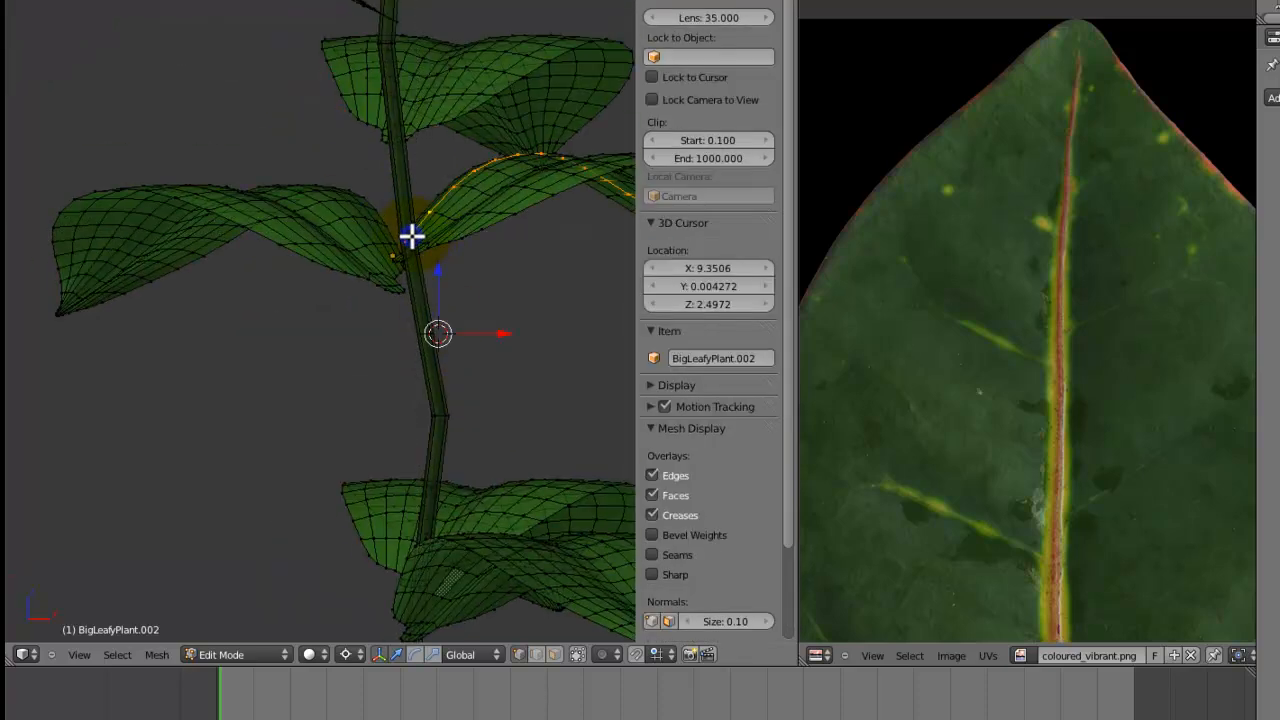
Zoom in and select the mesh partway up BigLeafyPlant.002's stem
scroll(down, 3)
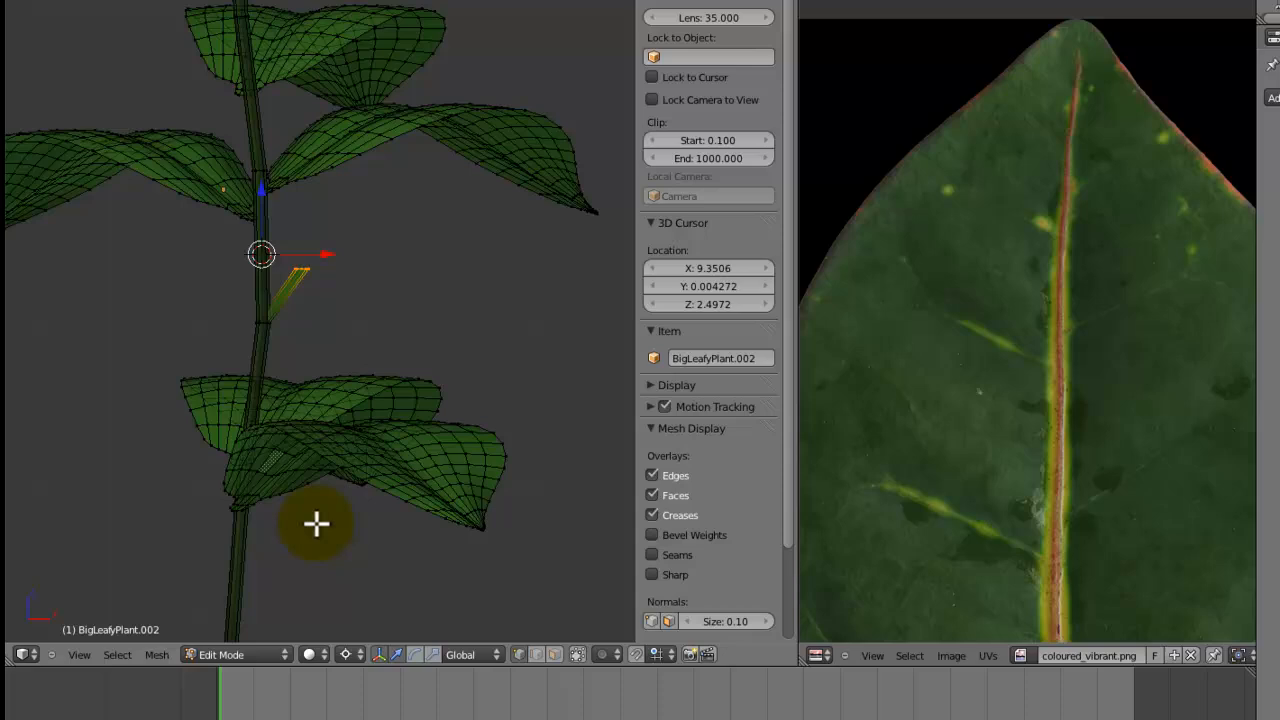
click(220, 655)
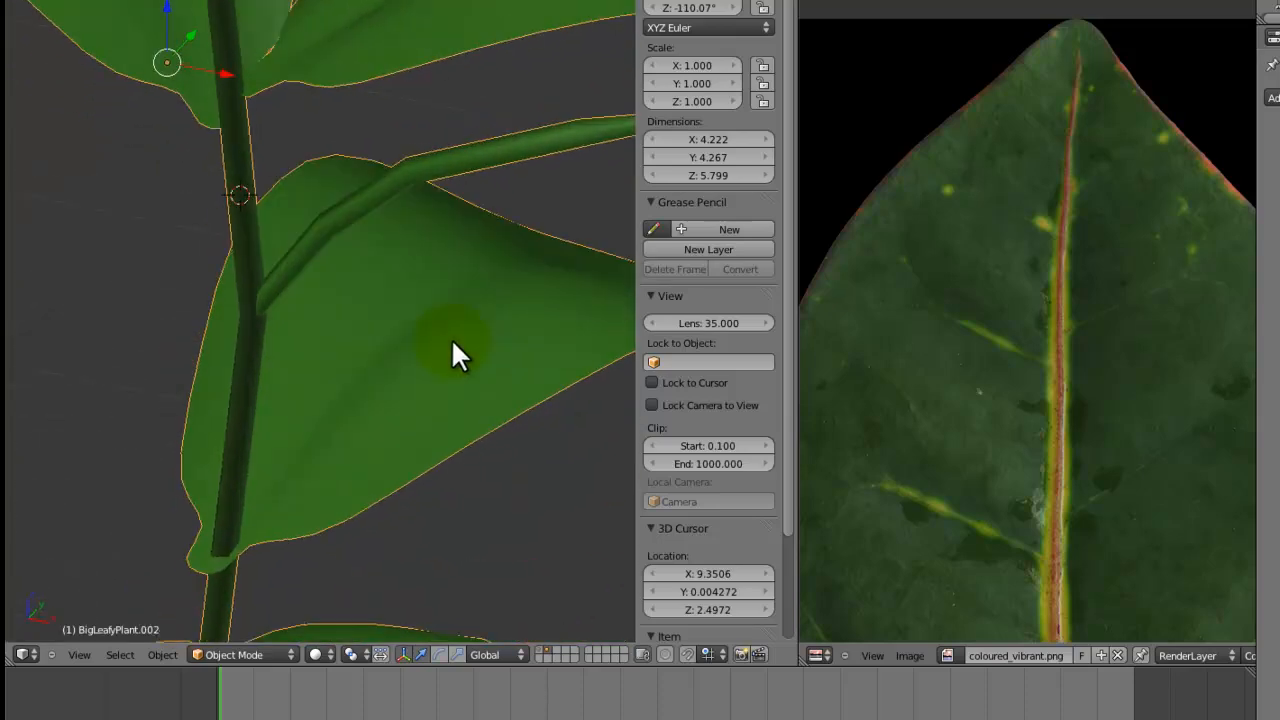
Toggle BigLeafyPlant.002's edit mode with Tab
key(Tab)
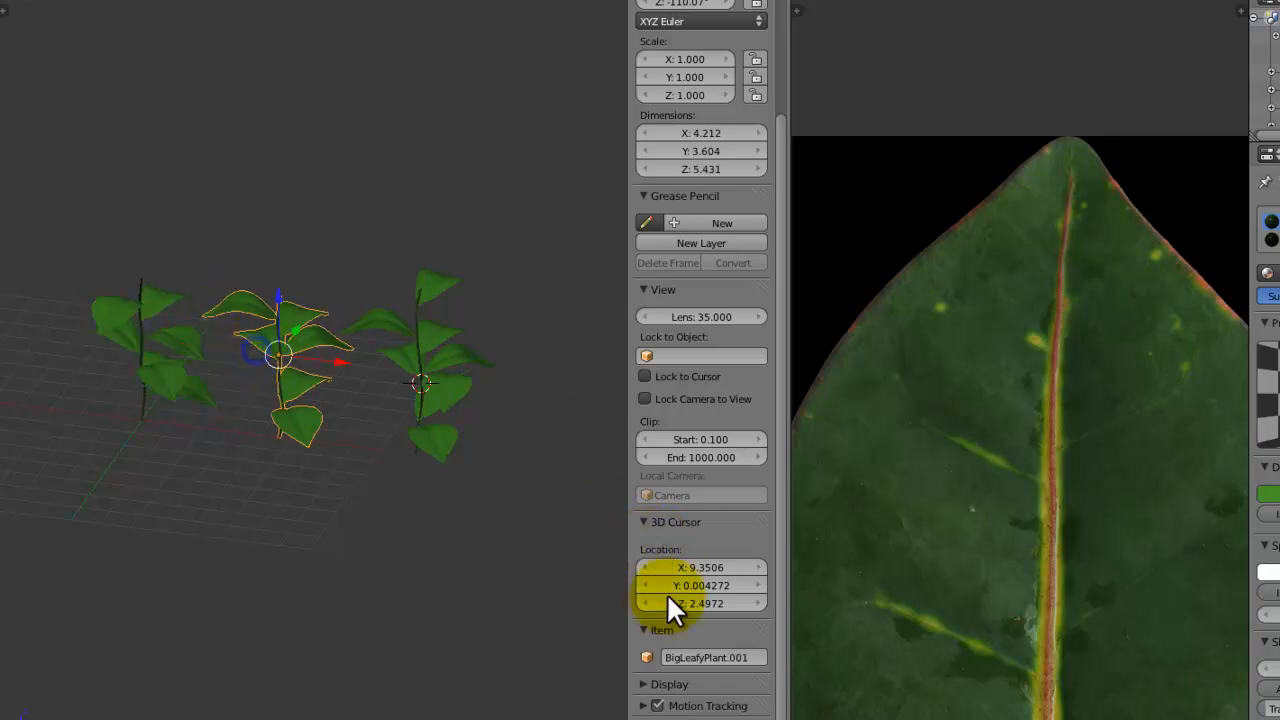
Select the rightmost plant variant, BigLeafyPlant3, to inspect it
double_click(710, 657)
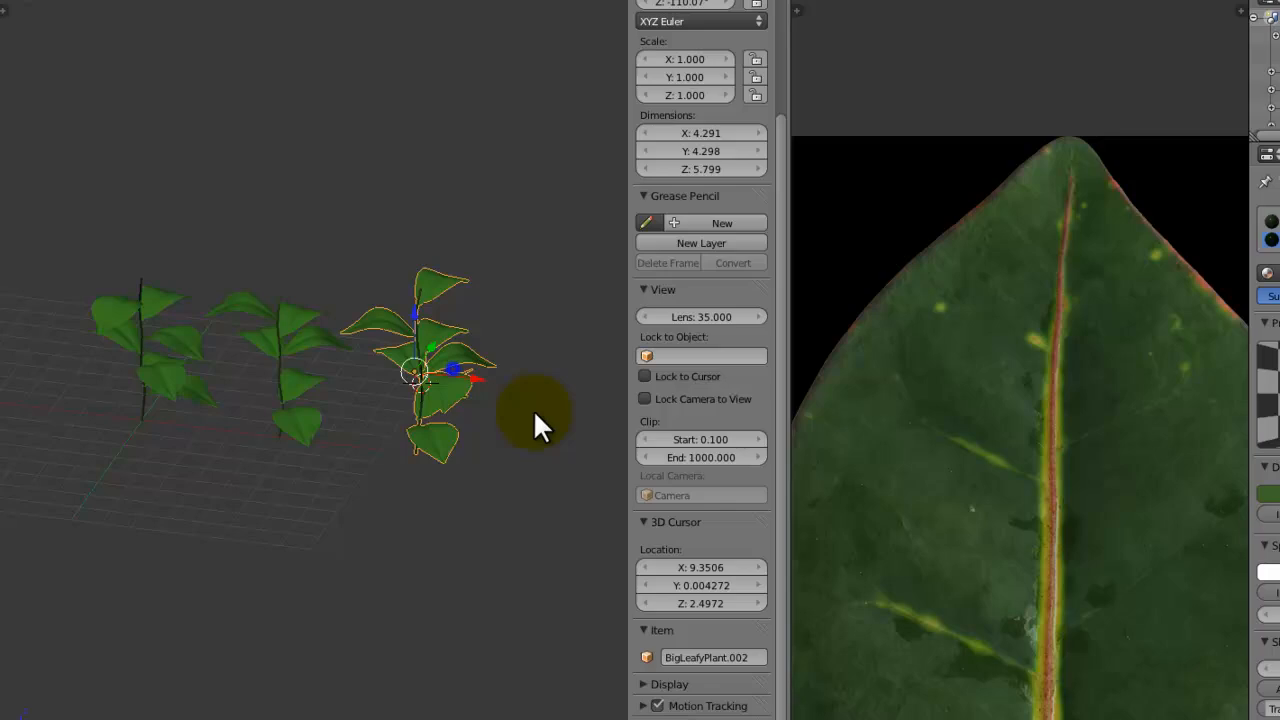
double_click(707, 657)
text(3)
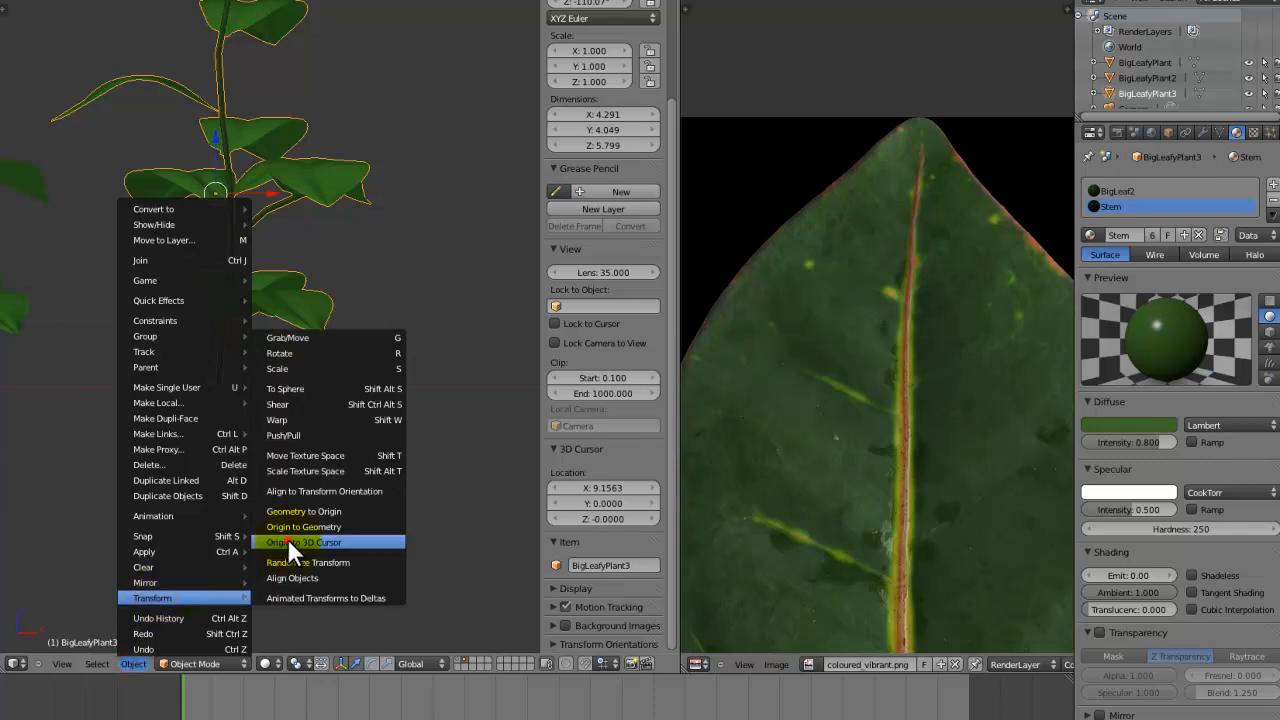
Set BigLeafyPlant3's origin to the 3D cursor at its stem base
click(304, 542)
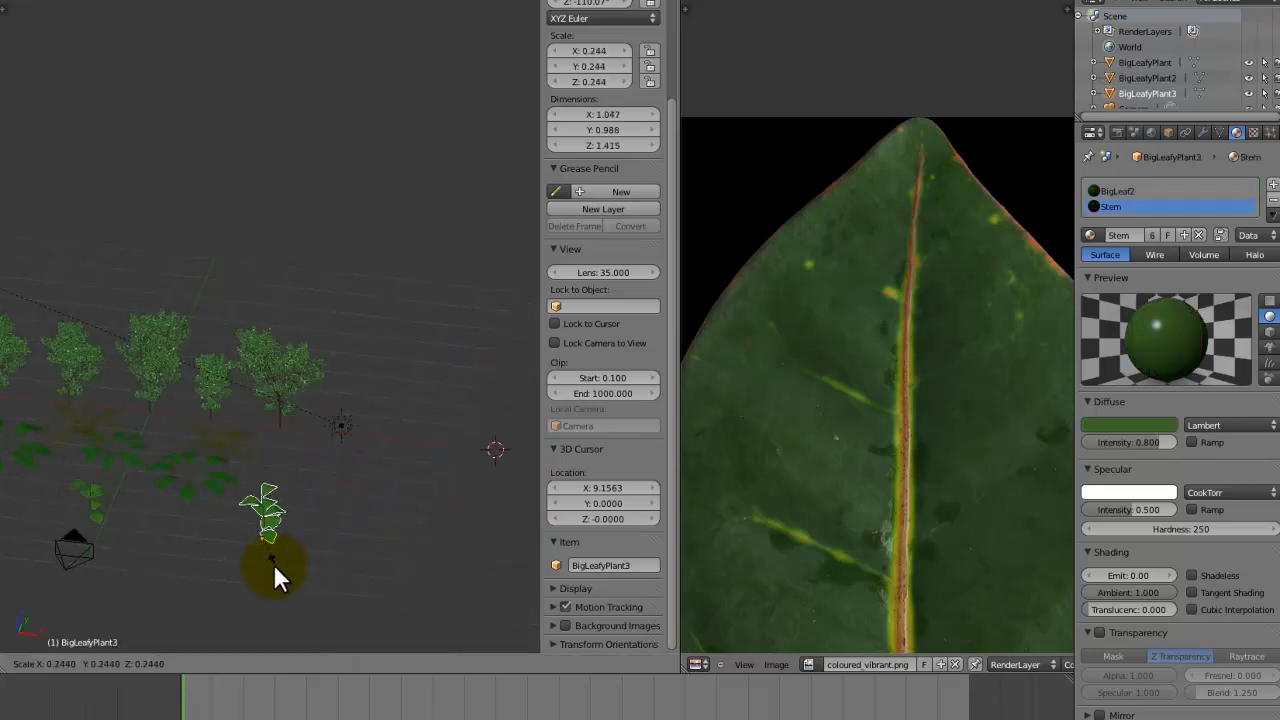
Scale BigLeafyPlant3 down to about 0.1 so it looks tiny among the trees
drag(280, 580, 240, 545)
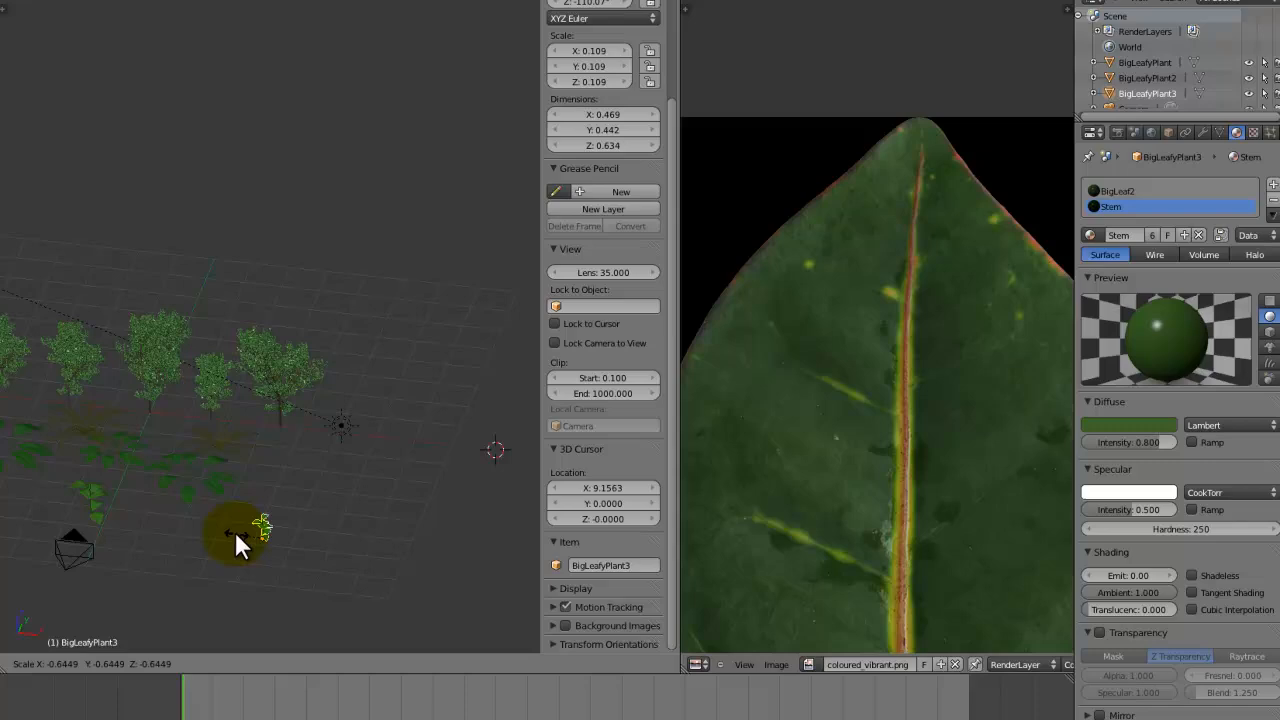